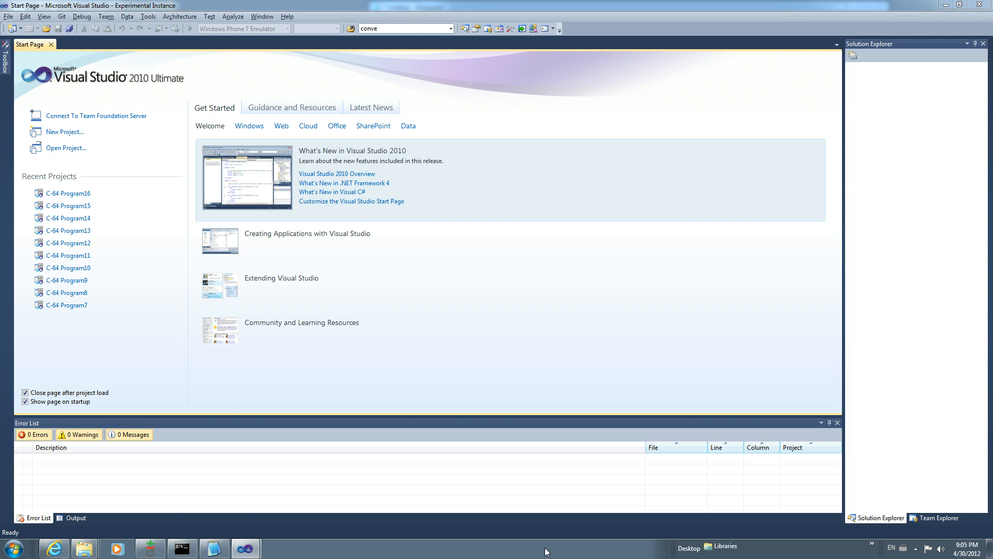
{"action": "mouse_move", "coordinate": [172, 347]}
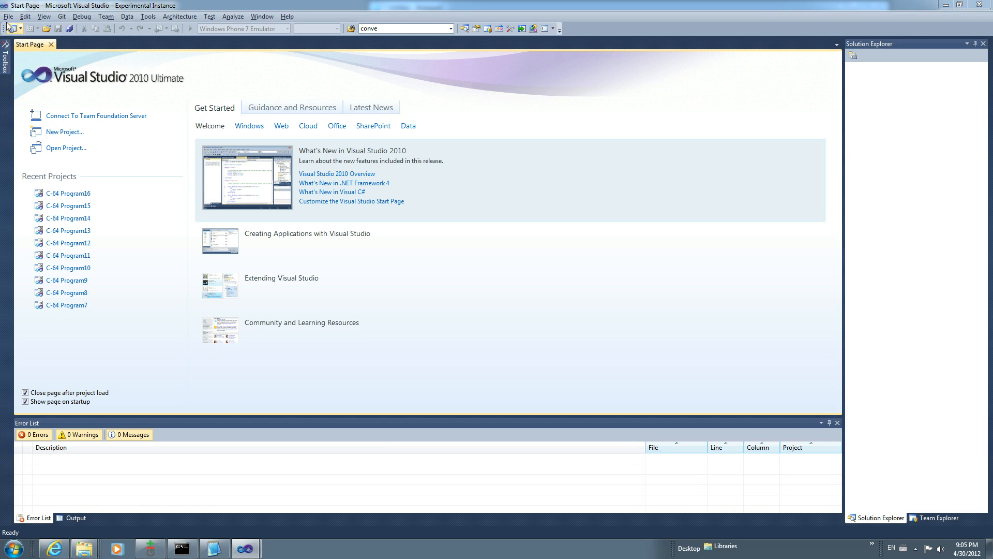
Create a Vintage Studio C-64 Program project named C-64 Program17
{"action": "left_click", "coordinate": [8, 16]}
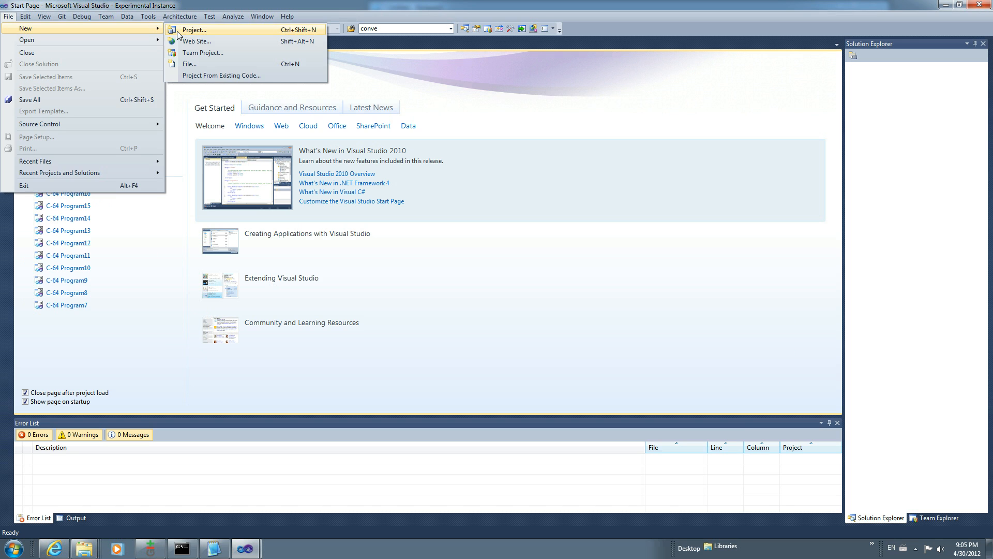
{"action": "left_click", "coordinate": [194, 29]}
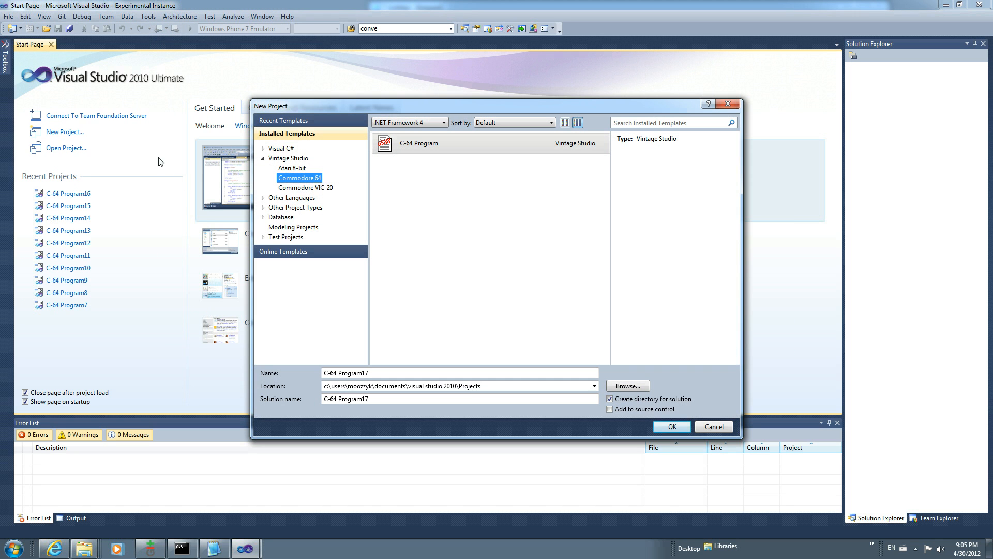
{"action": "mouse_move", "coordinate": [304, 189]}
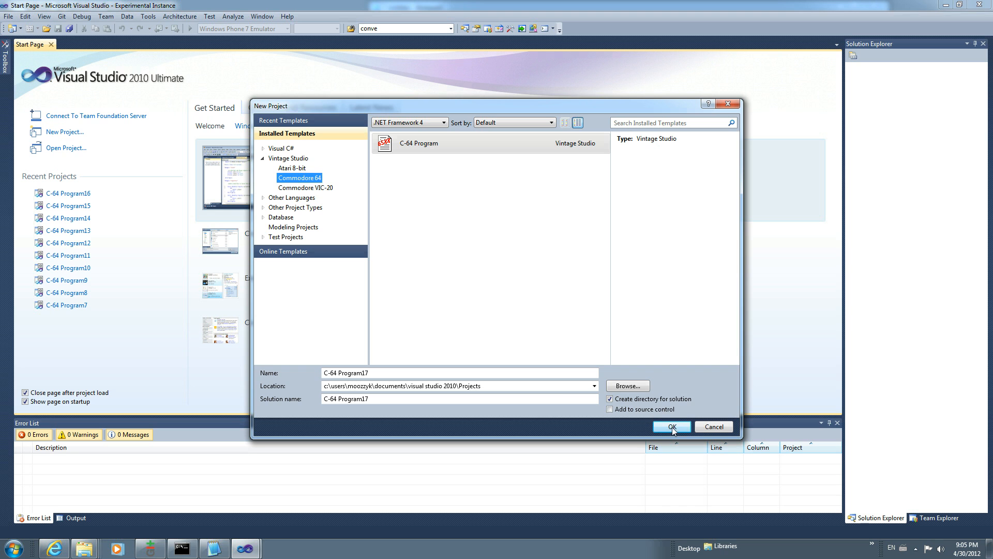
{"action": "left_click", "coordinate": [671, 426]}
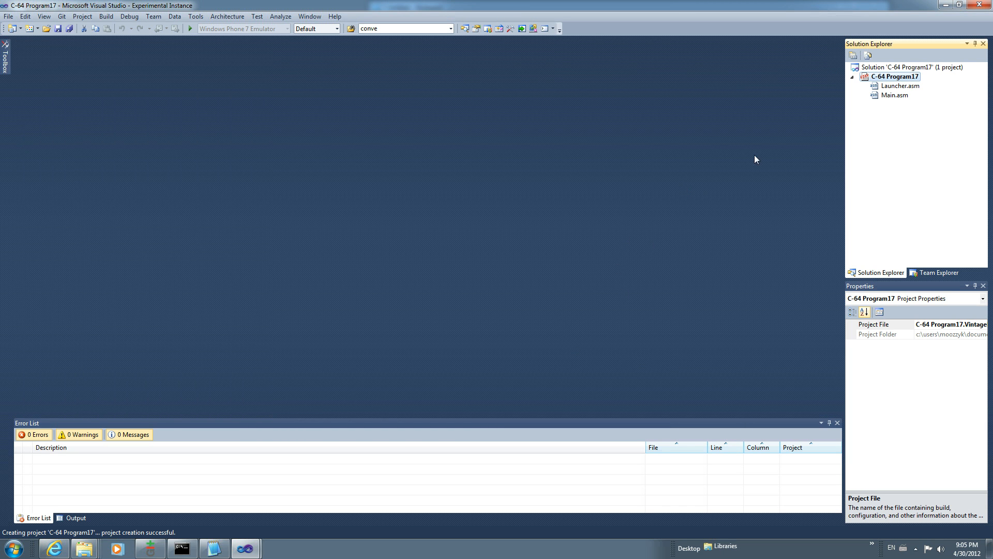
Open Main.asm, break and restore the sta $d021 line, and rebuild with 0 errors
{"action": "left_click", "coordinate": [895, 96]}
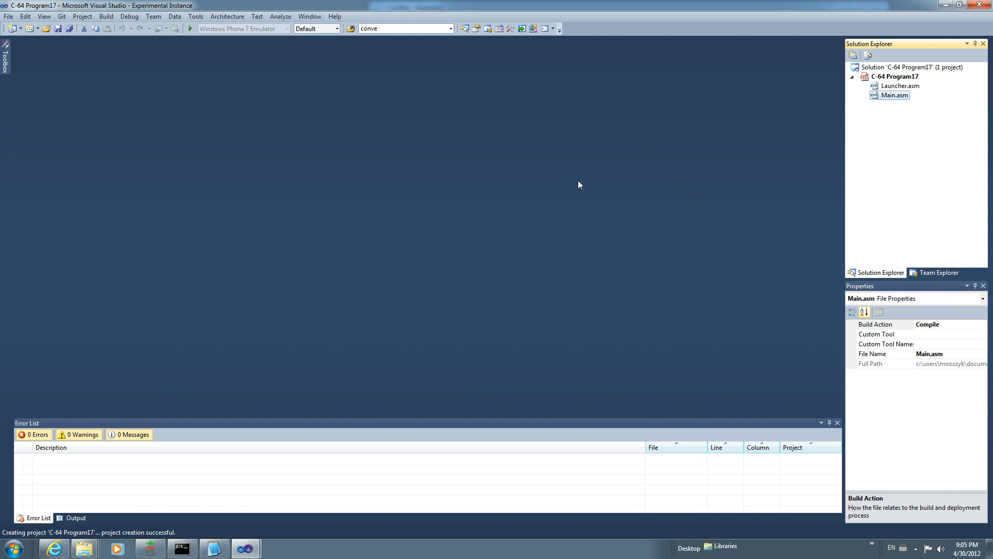
{"action": "double_click", "coordinate": [896, 95]}
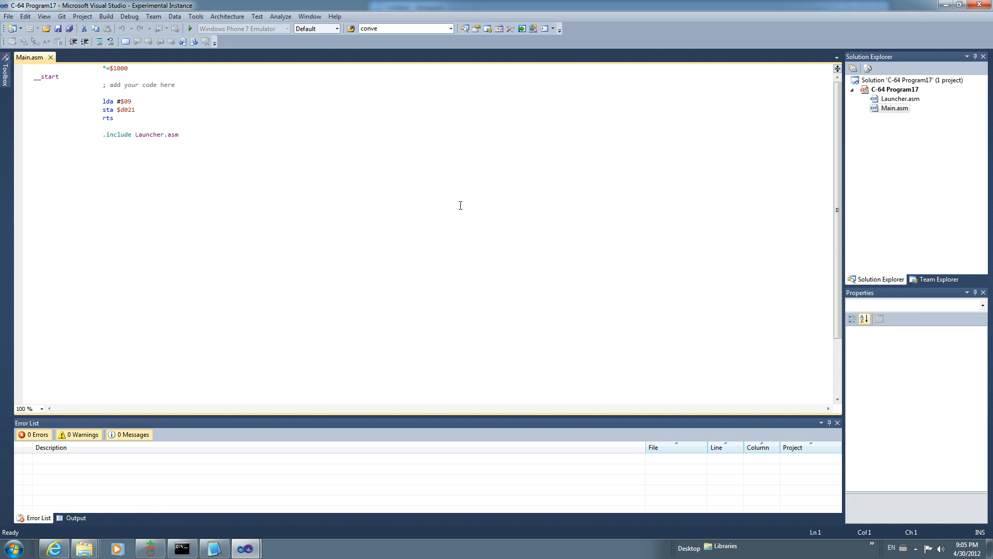
{"action": "left_click", "coordinate": [105, 16]}
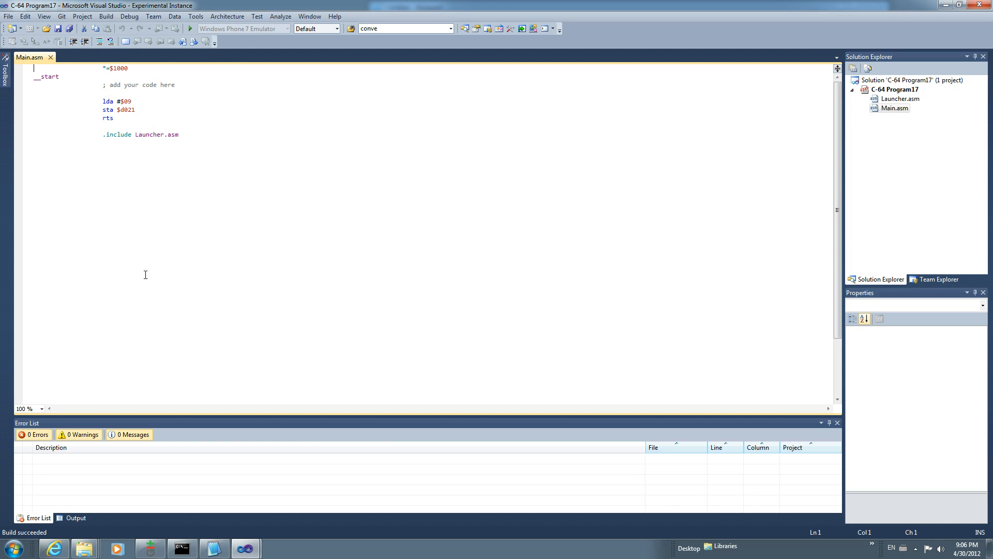
{"action": "mouse_move", "coordinate": [130, 110]}
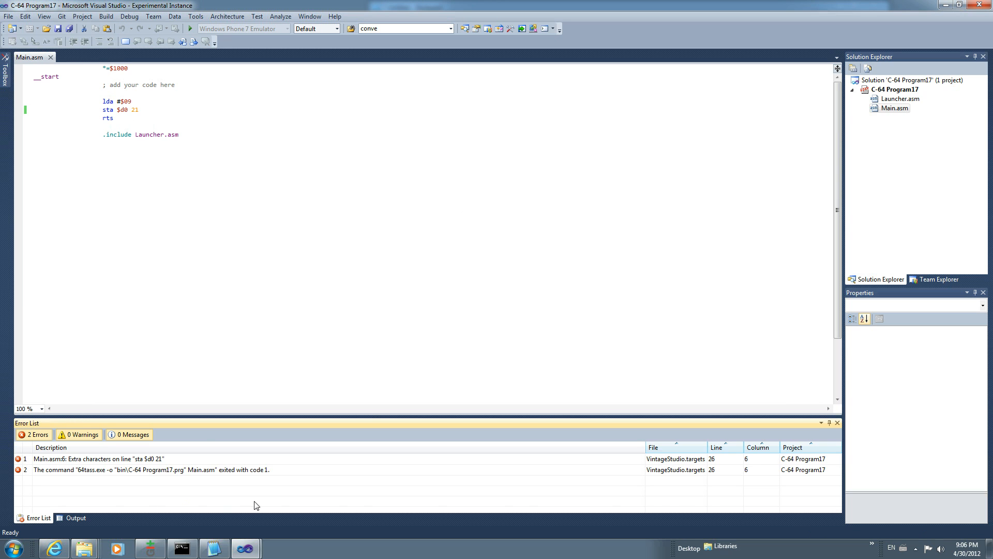
{"action": "left_click", "coordinate": [127, 109]}
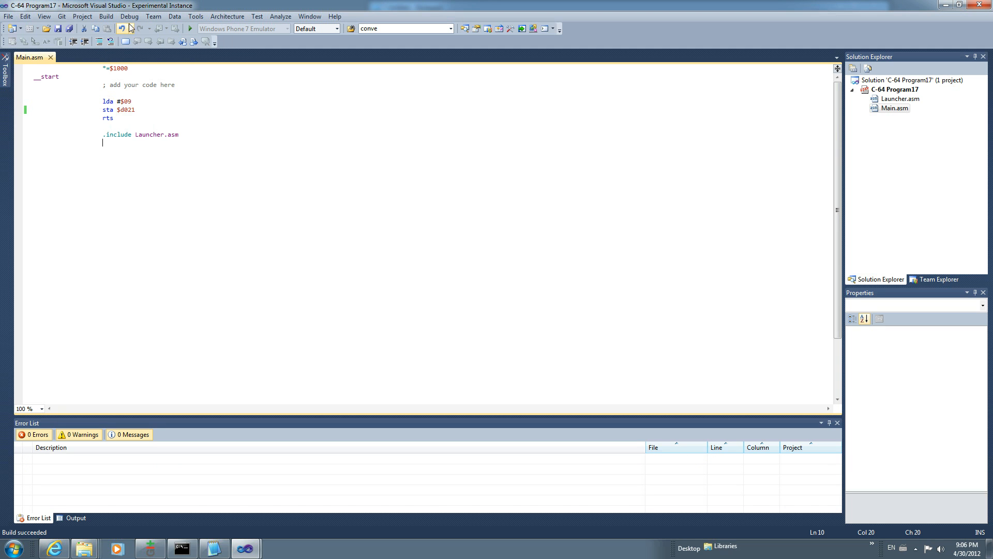
{"action": "left_click", "coordinate": [129, 16]}
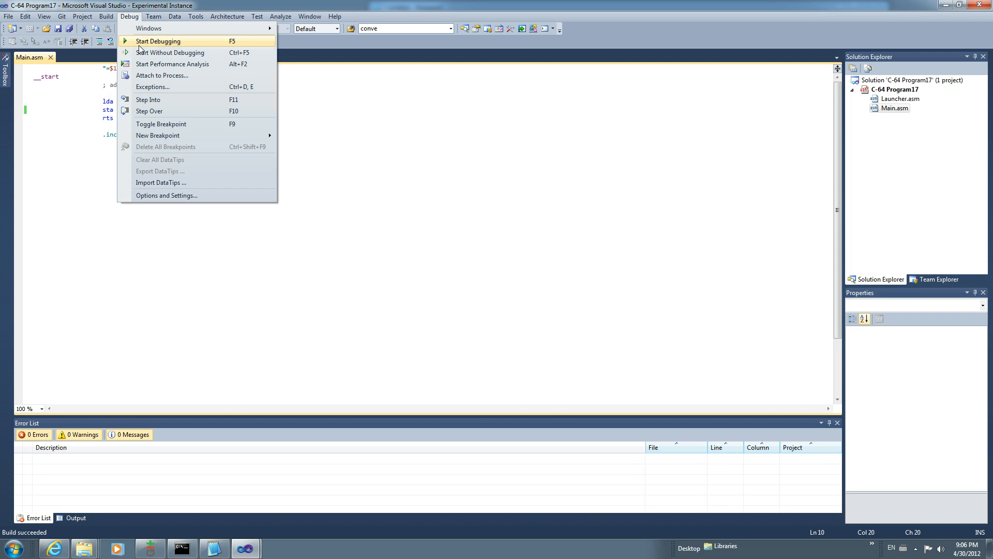
{"action": "left_click", "coordinate": [158, 40]}
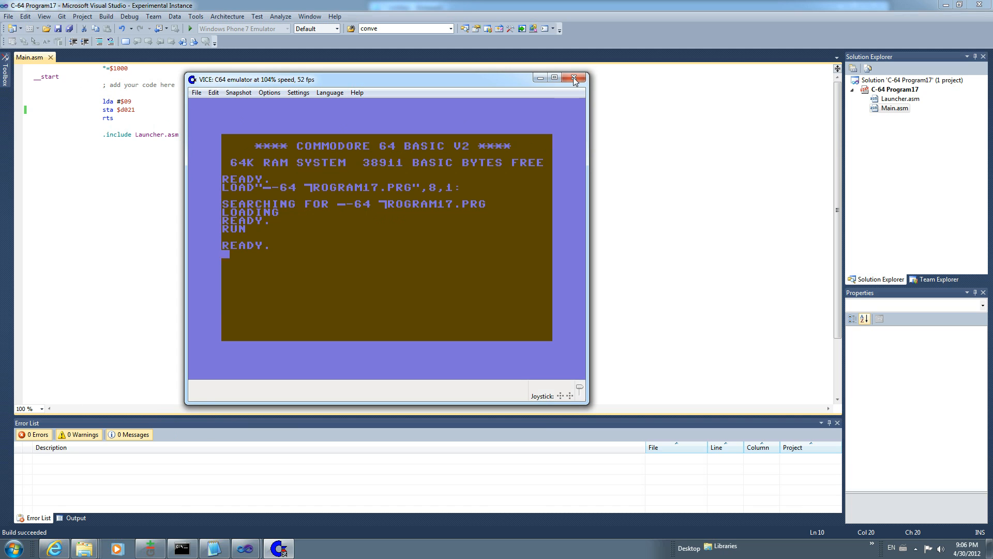
{"action": "left_click", "coordinate": [574, 77]}
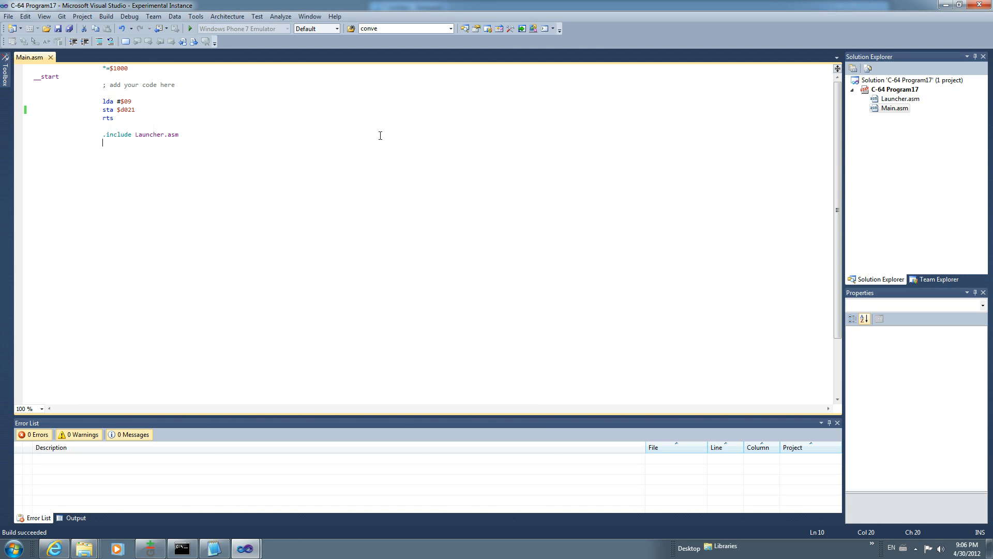
{"action": "mouse_move", "coordinate": [249, 157]}
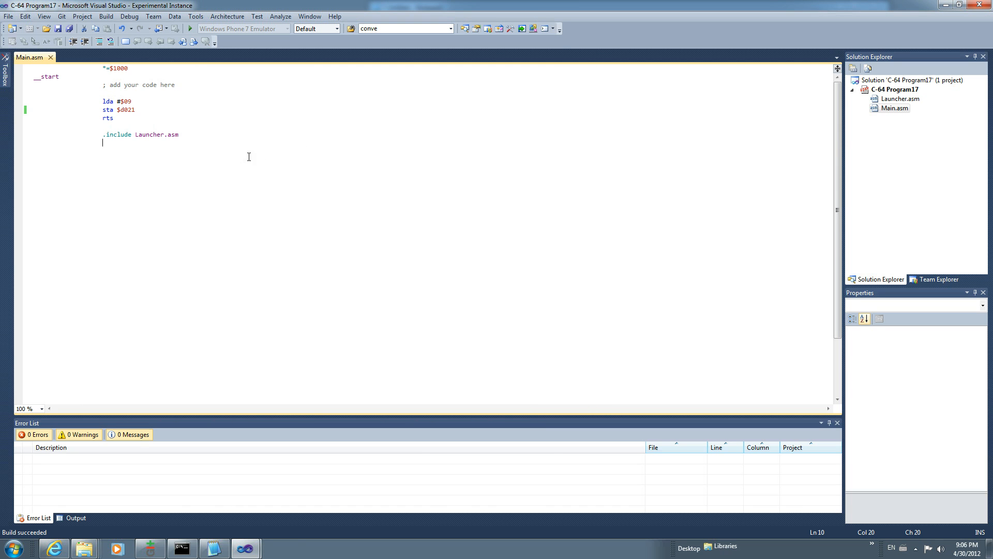
{"action": "mouse_move", "coordinate": [203, 135]}
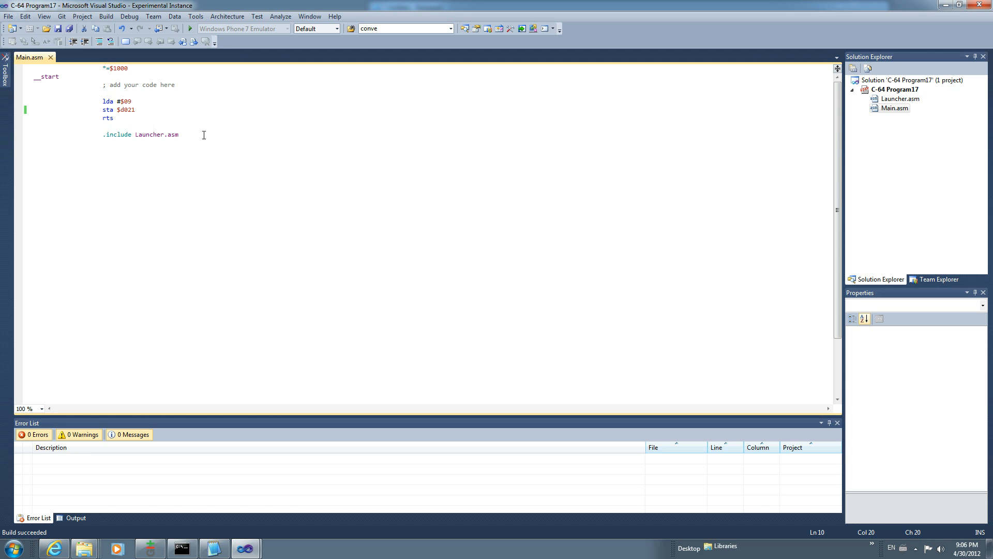
{"action": "left_click", "coordinate": [130, 16]}
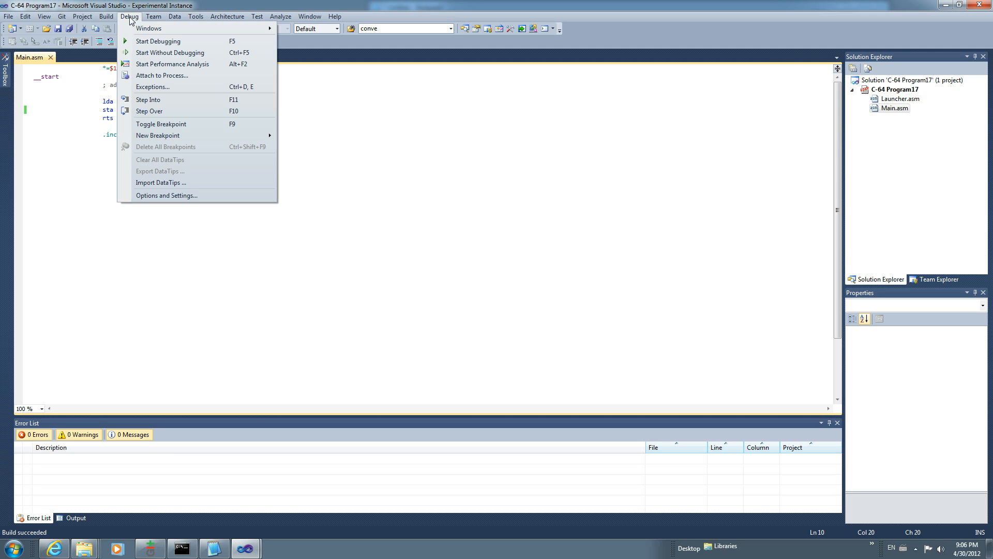
{"action": "mouse_move", "coordinate": [158, 41]}
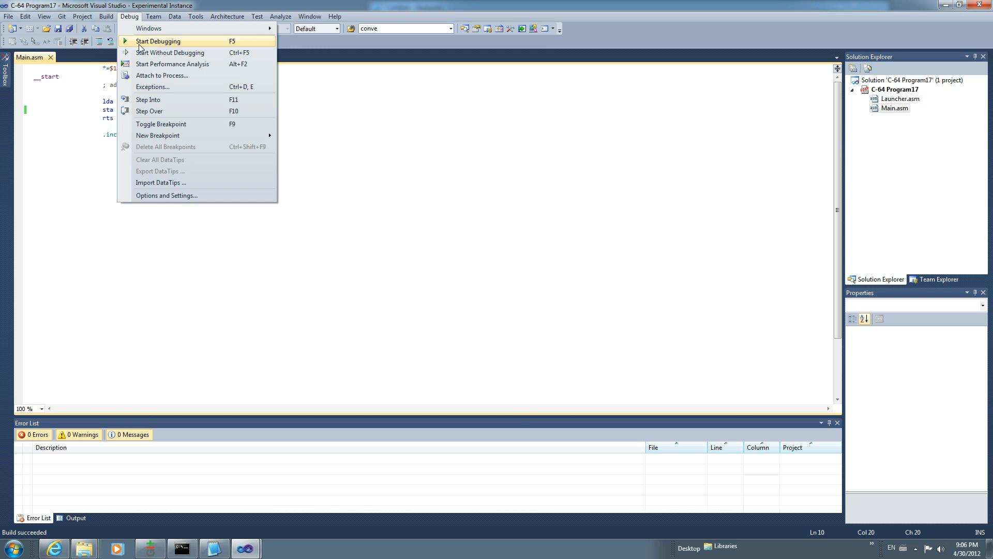
{"action": "left_click", "coordinate": [159, 42]}
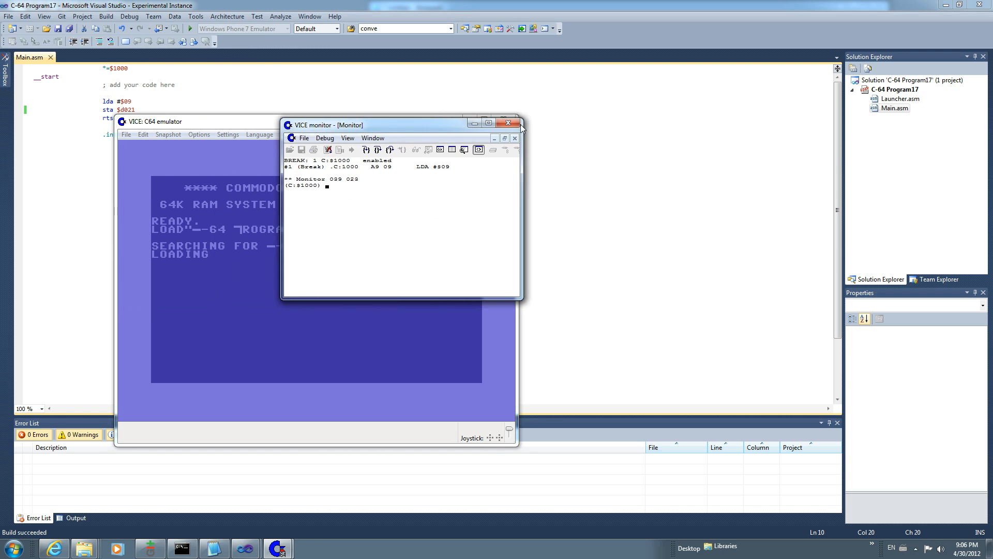
{"action": "left_click_drag", "start_coordinate": [402, 125], "coordinate": [593, 88]}
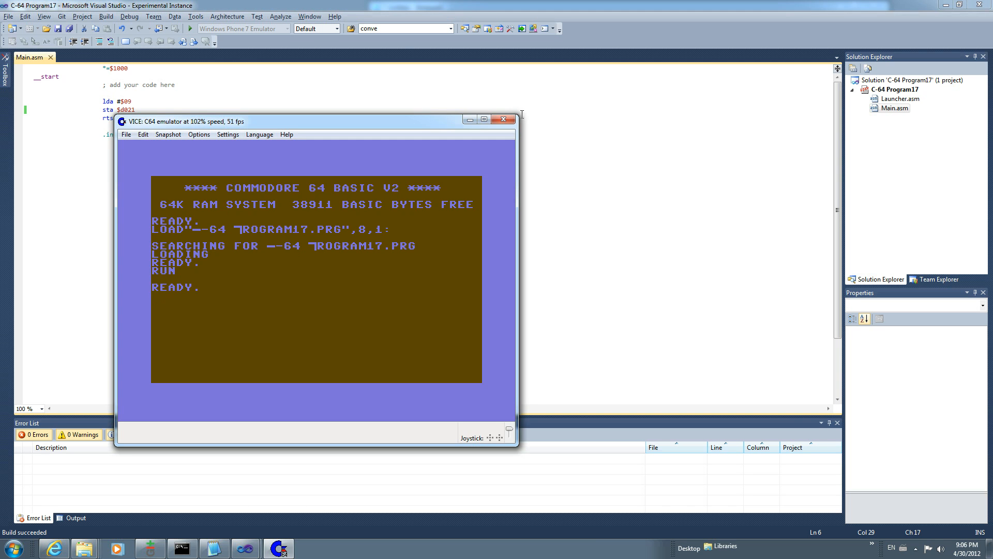
{"action": "left_click", "coordinate": [502, 119]}
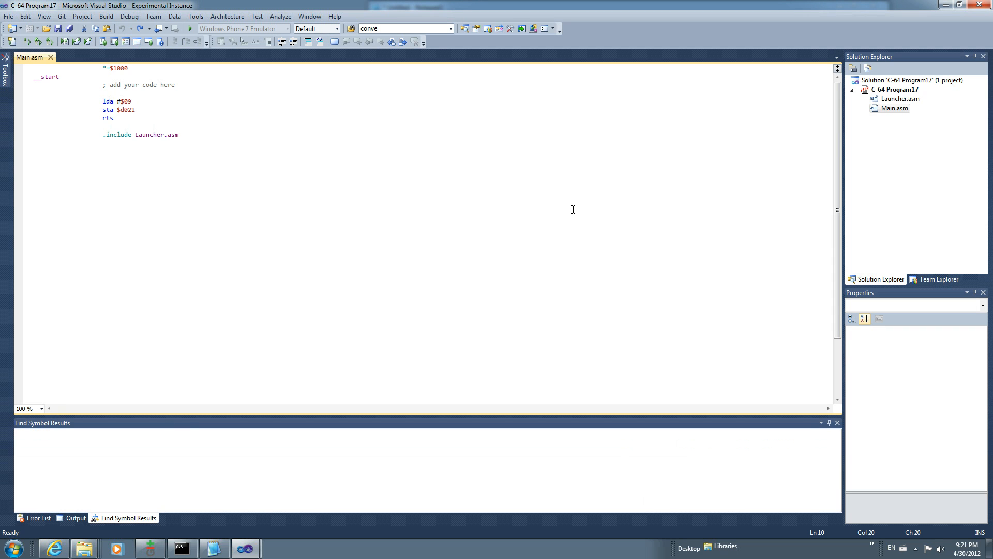
{"action": "mouse_move", "coordinate": [250, 203]}
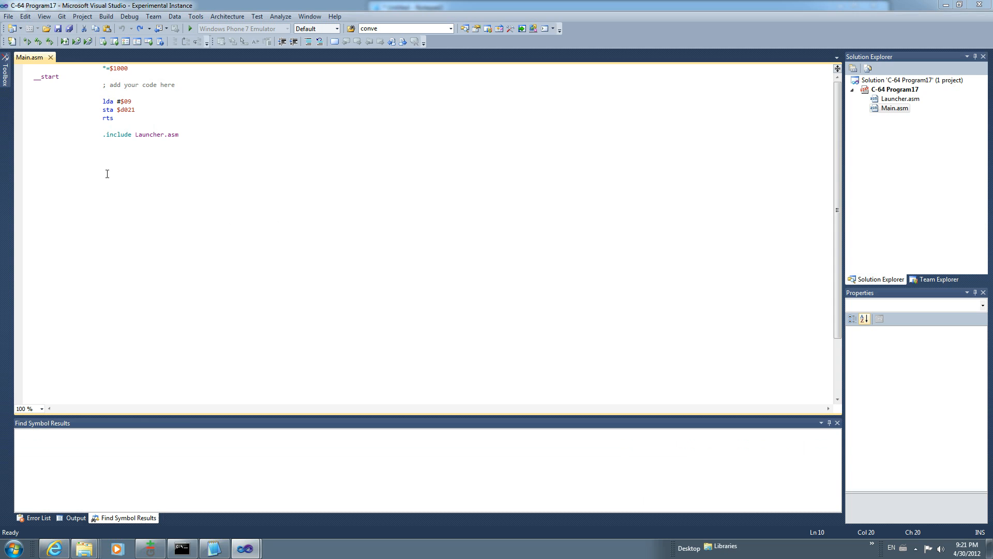
Put the cursor on the lda #$09 line and bring up the Tools menu
{"action": "left_click", "coordinate": [108, 101]}
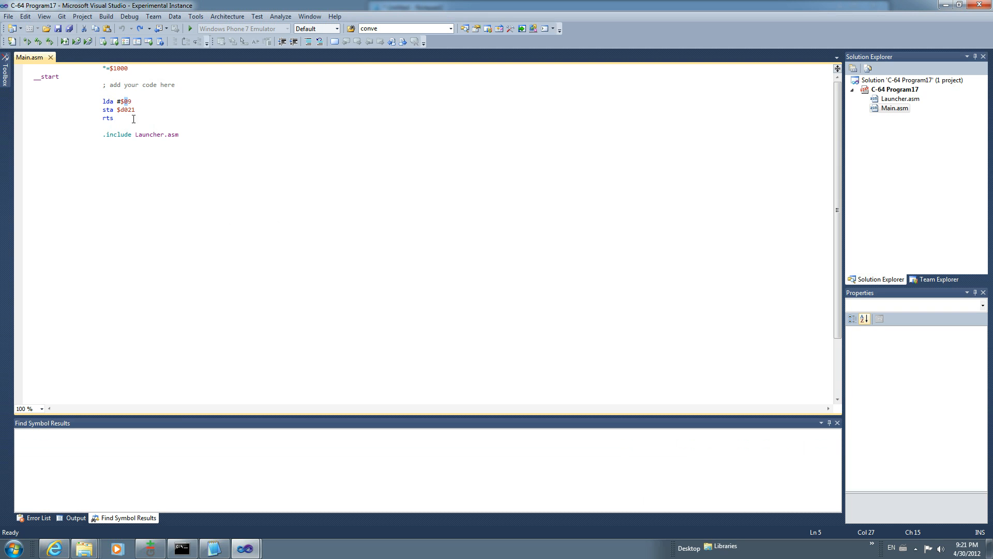
{"action": "left_click", "coordinate": [195, 16]}
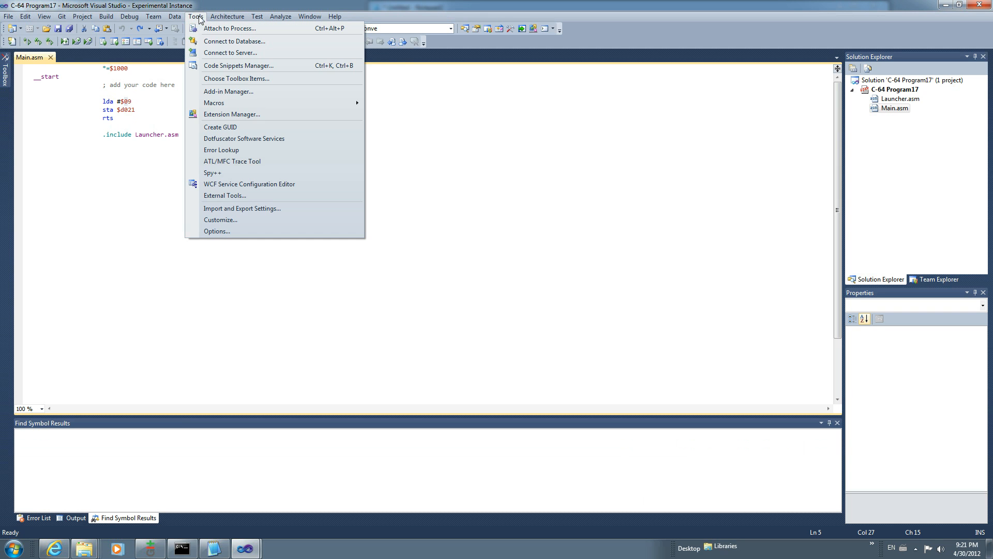
Set the Visual 64Tass 6502 Instruction foreground colour to Lime in Fonts and Colors
{"action": "left_click", "coordinate": [231, 220]}
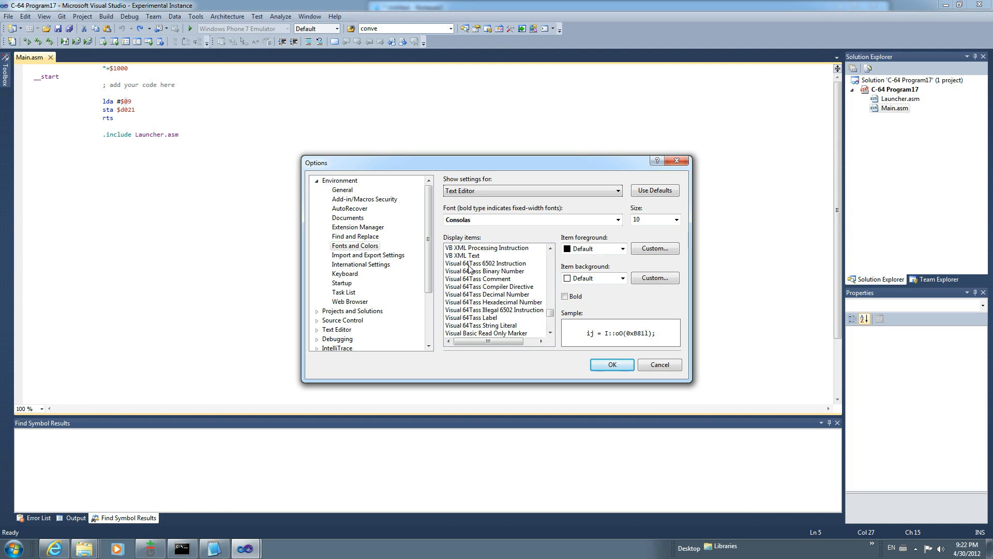
{"action": "left_click", "coordinate": [621, 248]}
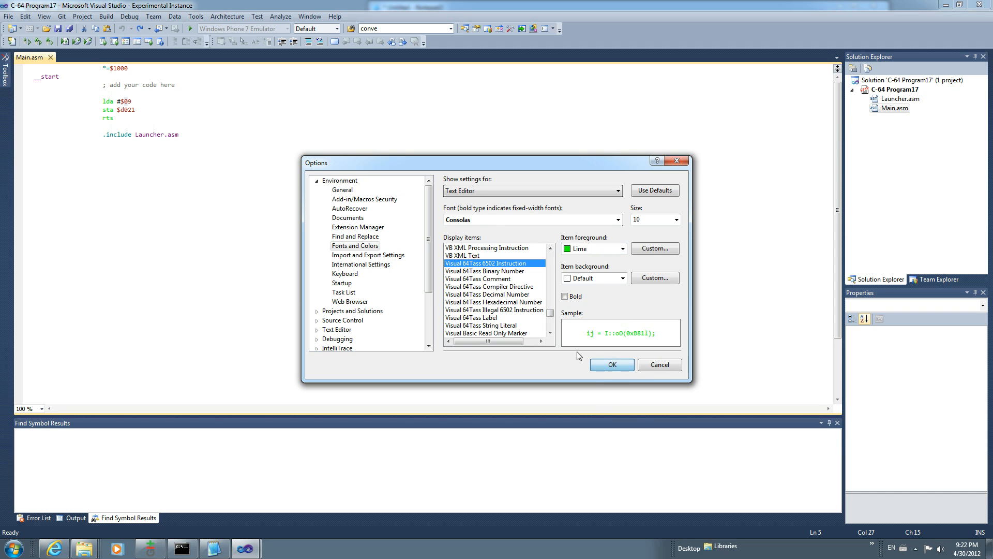
{"action": "left_click", "coordinate": [610, 364]}
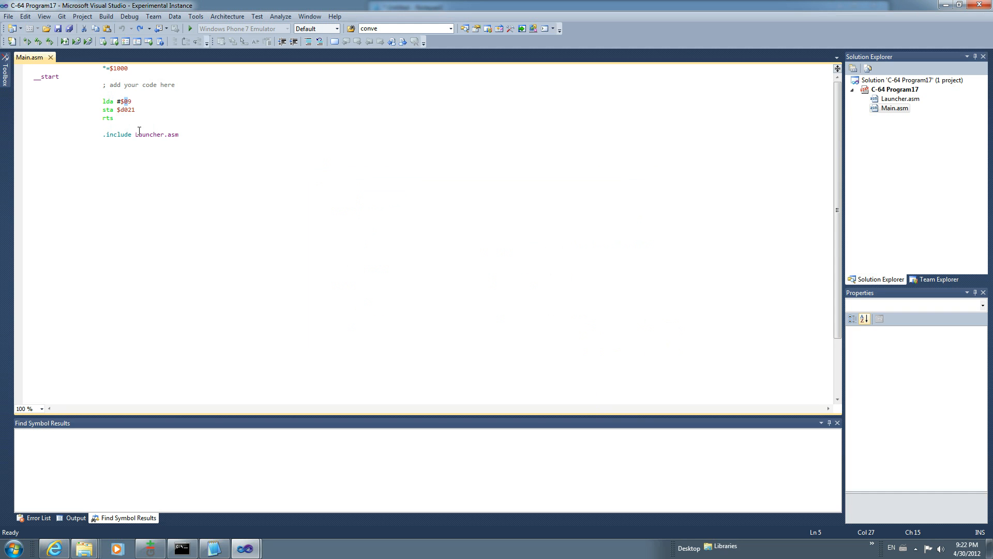
Reset the Visual 64Tass 6502 Instruction colour back to Default
{"action": "left_click", "coordinate": [195, 16]}
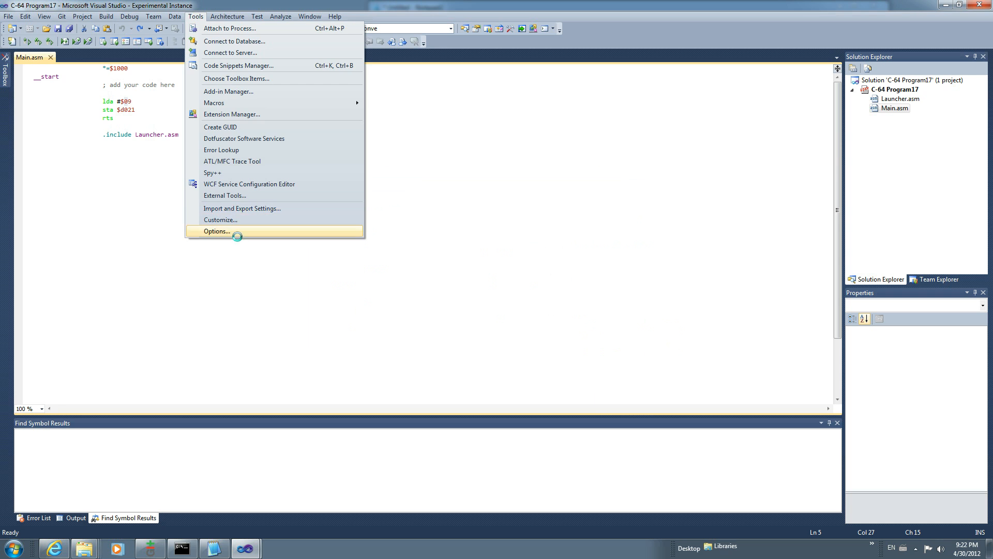
{"action": "left_click", "coordinate": [216, 231]}
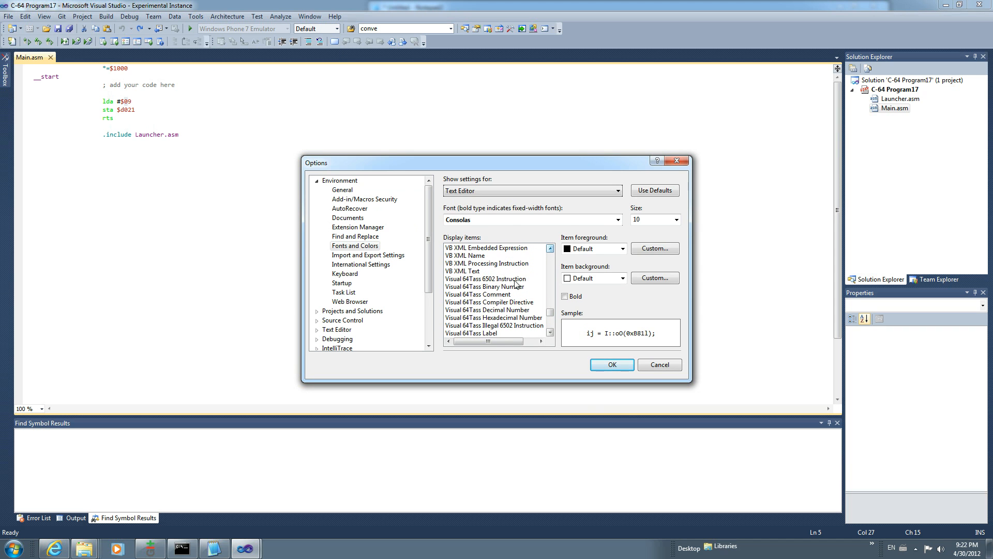
{"action": "left_click", "coordinate": [622, 248]}
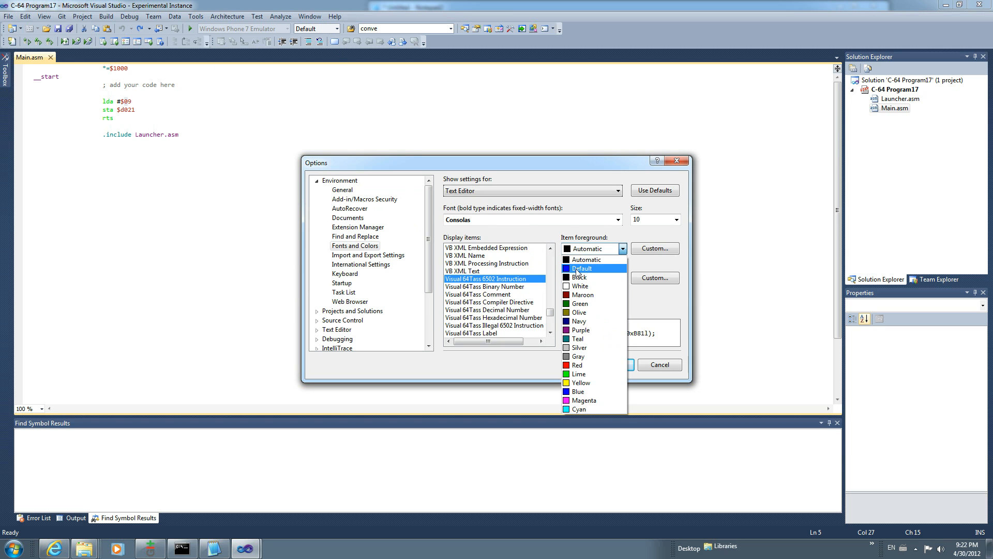
{"action": "left_click", "coordinate": [581, 268]}
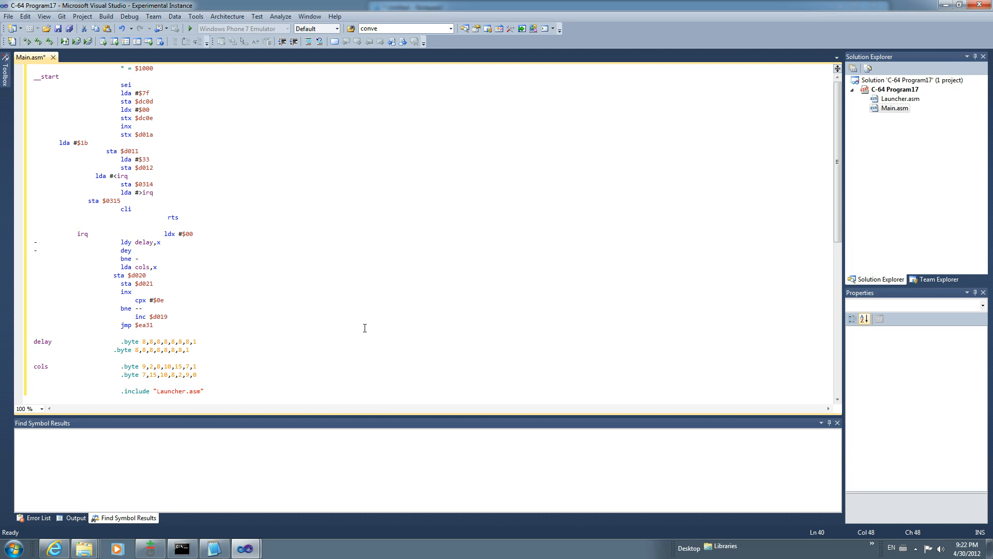
{"action": "mouse_move", "coordinate": [378, 330]}
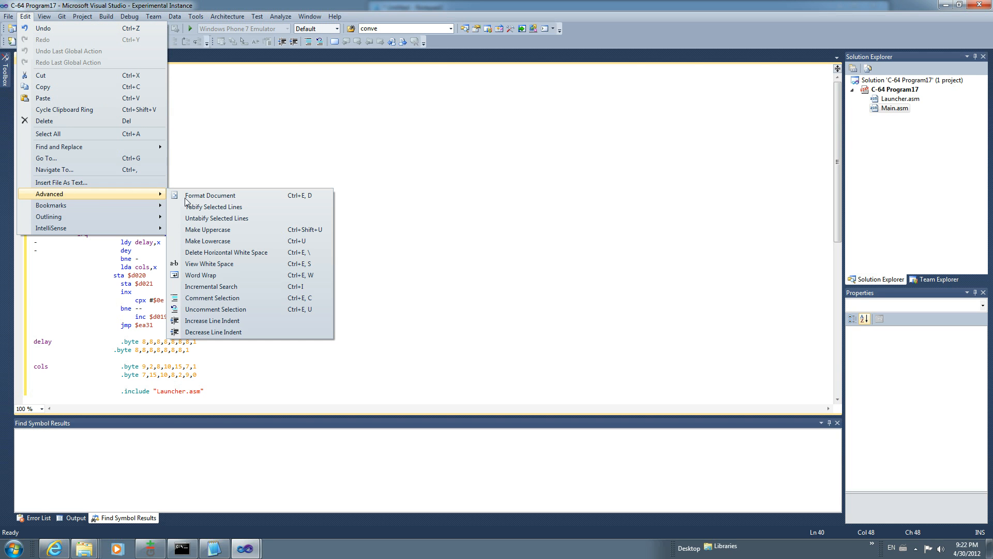
Apply Format Document to Main.asm and scroll through the re-indented routine
{"action": "left_click", "coordinate": [210, 195]}
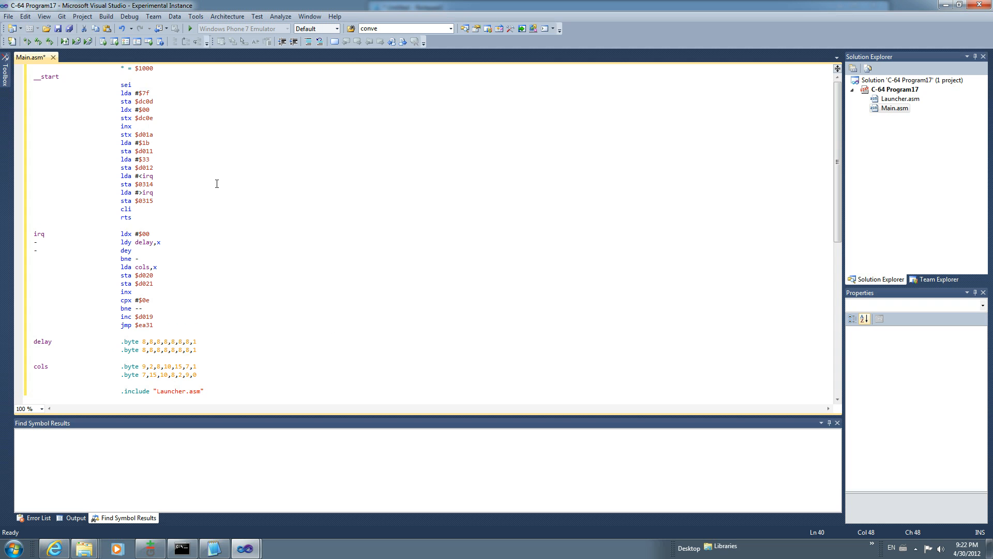
{"action": "mouse_move", "coordinate": [209, 212]}
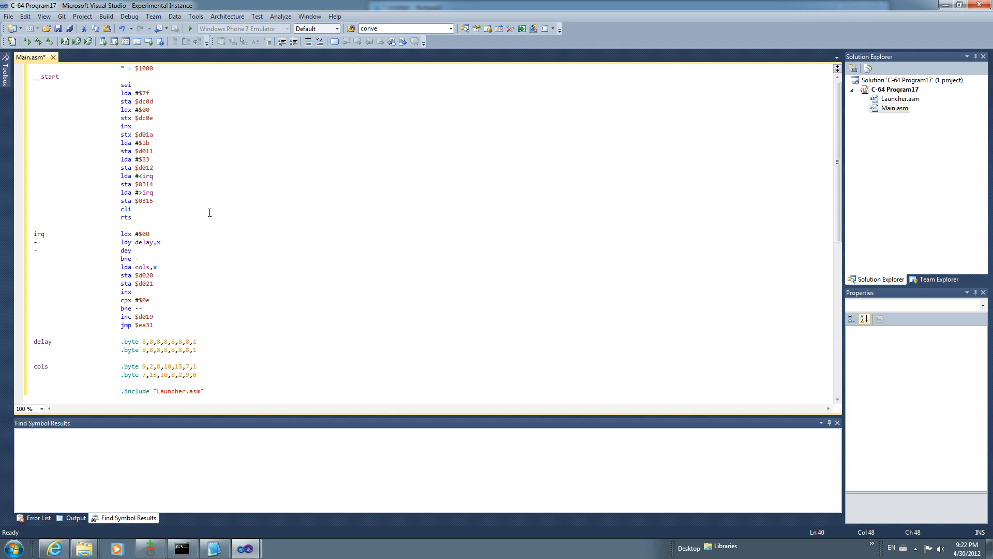
{"action": "scroll", "scroll_direction": "down", "scroll_amount": 3}
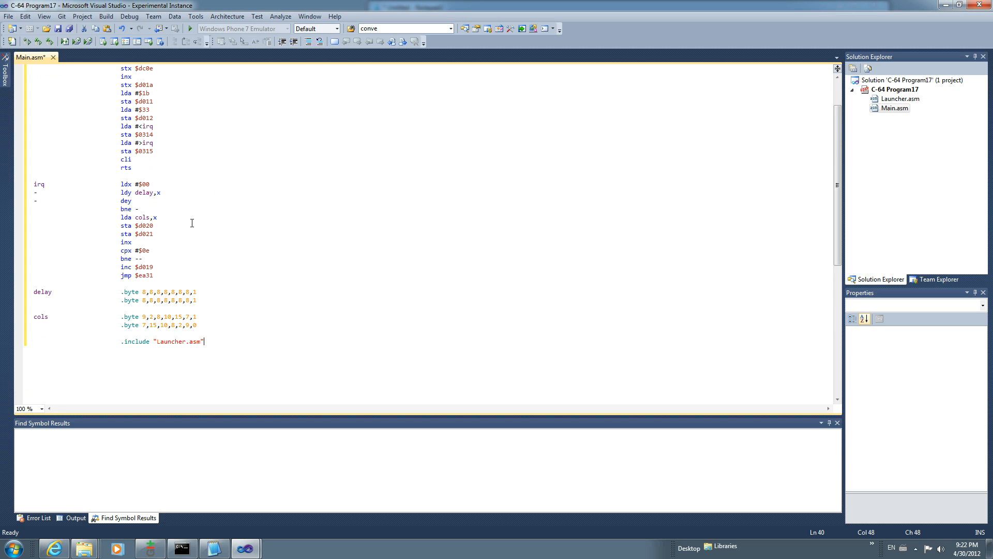
{"action": "scroll", "scroll_direction": "up", "scroll_amount": 3}
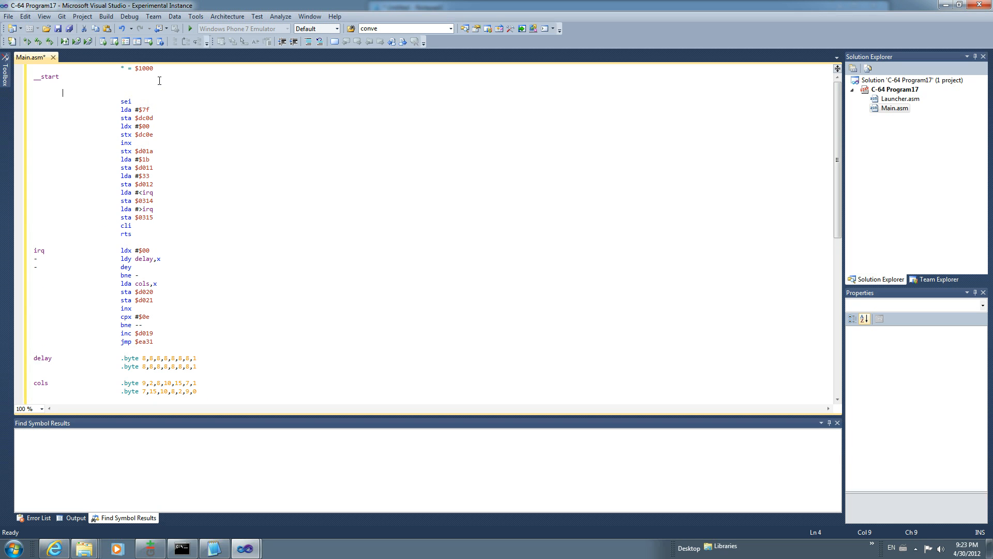
{"action": "type", "text": "ldx #$"}
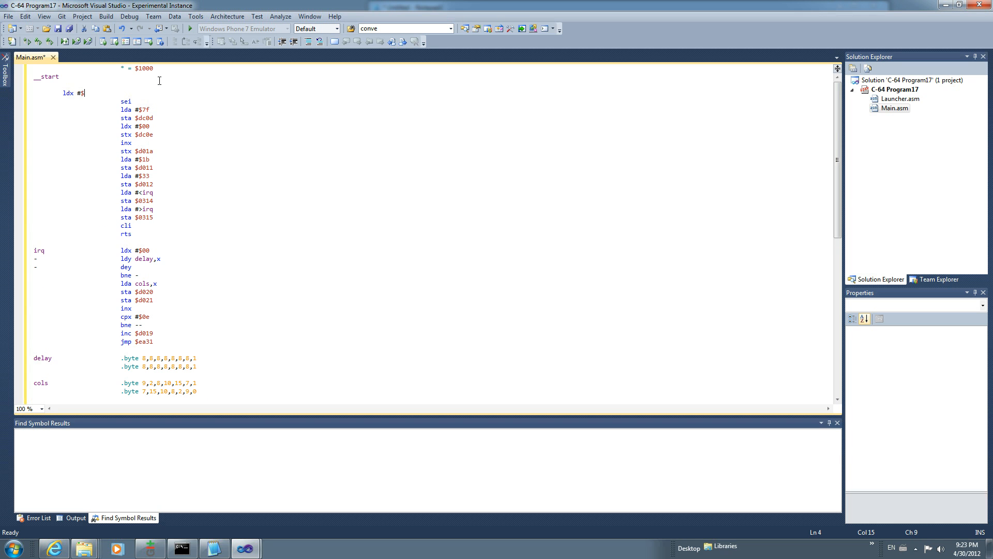
{"action": "type", "text": "00"}
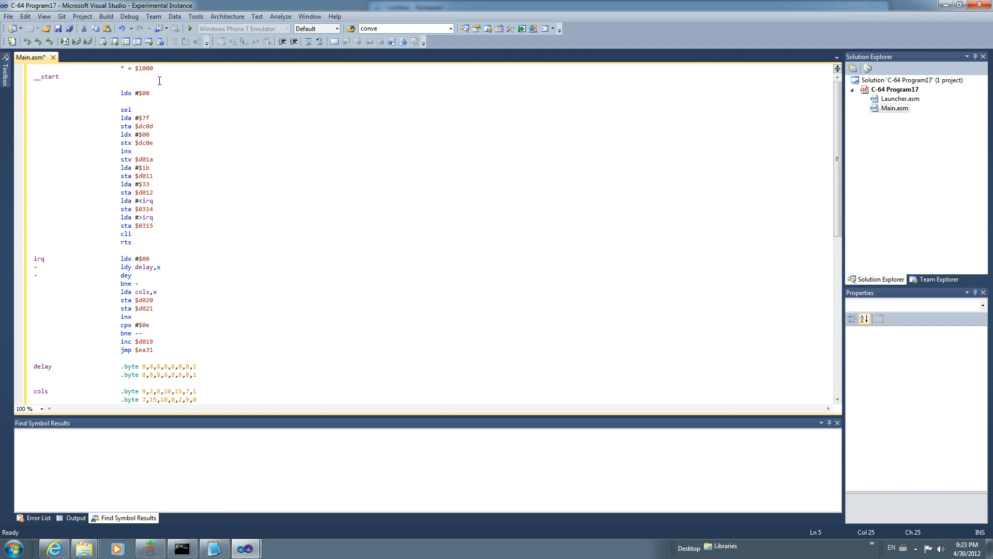
{"action": "type", "text": "ldx %1"}
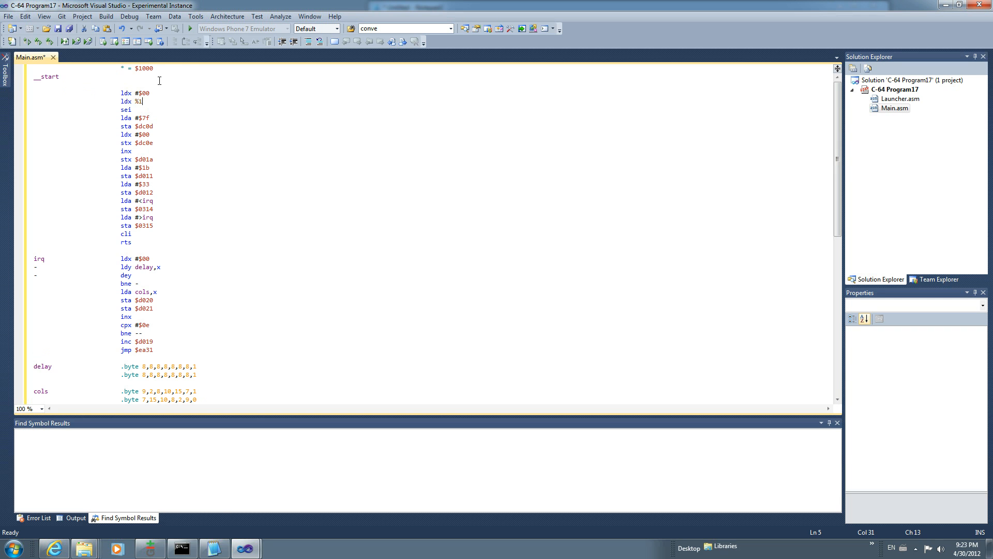
{"action": "type", "text": "0000000"}
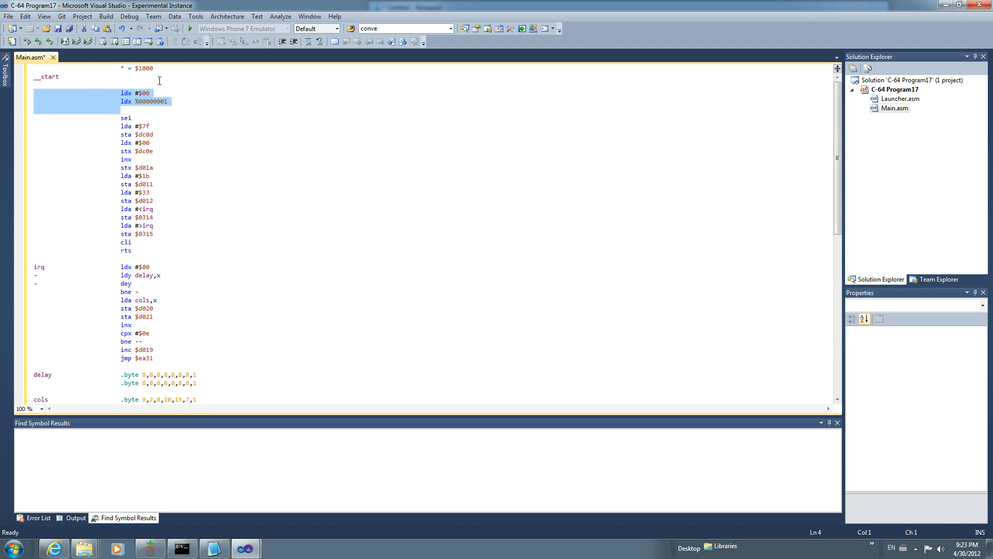
{"action": "left_click", "coordinate": [119, 93]}
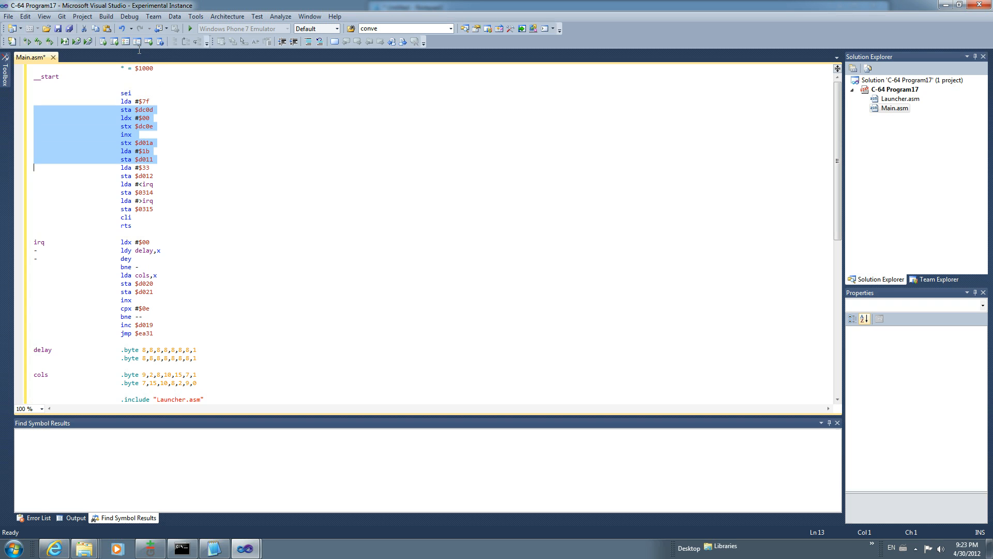
Comment out the lines from sta $dc0d to sta $d011, then build and run
{"action": "left_click", "coordinate": [25, 16]}
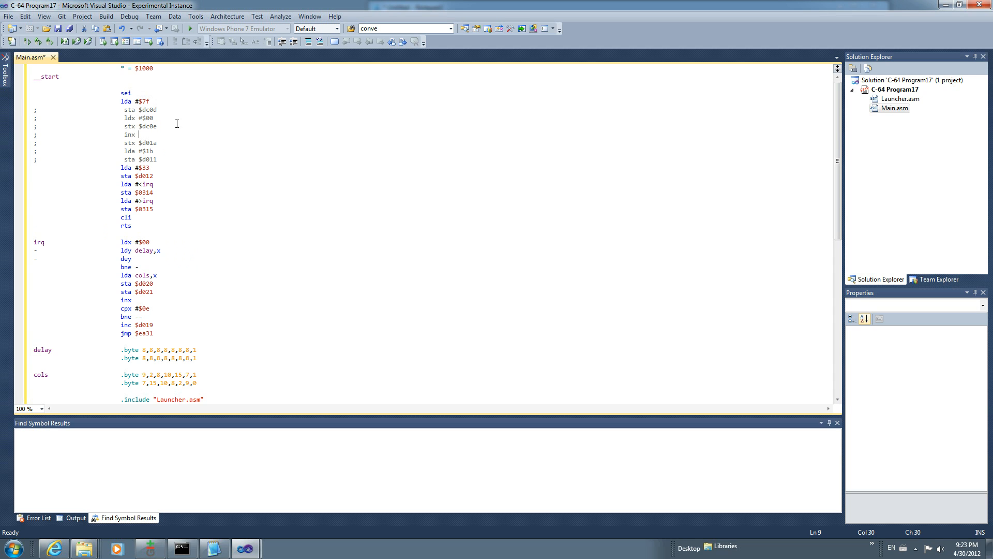
{"action": "left_click", "coordinate": [130, 133]}
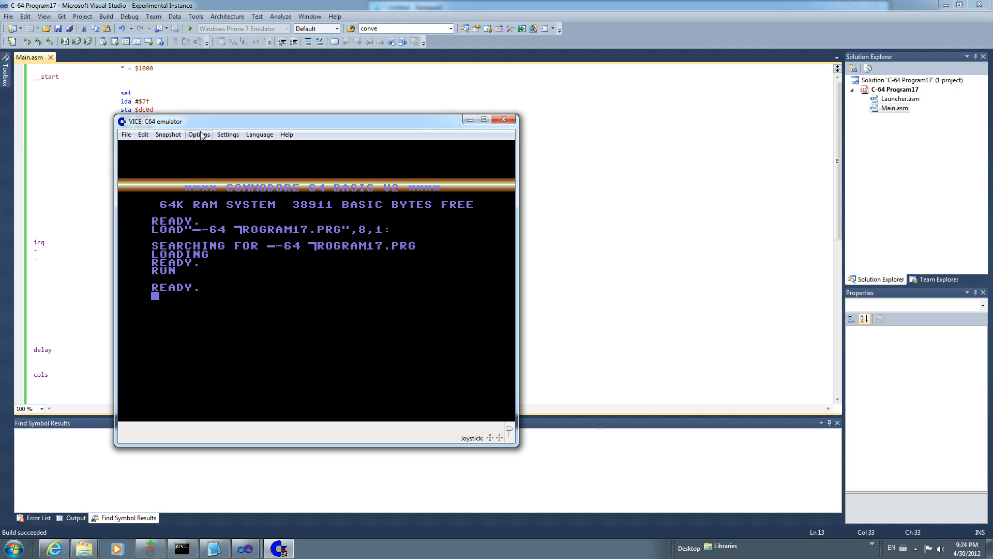
Move the VICE C64 window to the screen centre after PROGRAM17.PRG runs, then close it
{"action": "left_click_drag", "start_coordinate": [164, 121], "coordinate": [412, 114]}
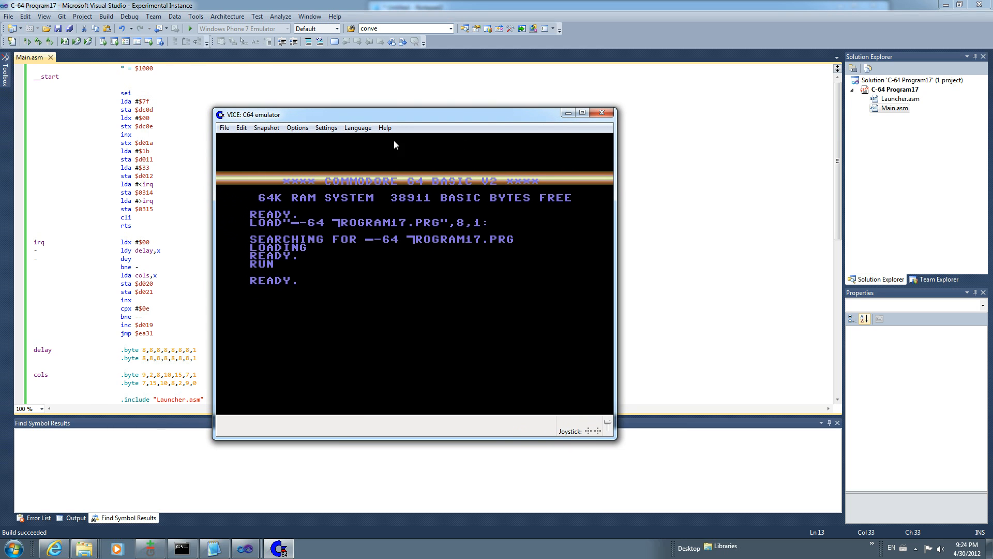
{"action": "left_click", "coordinate": [601, 112]}
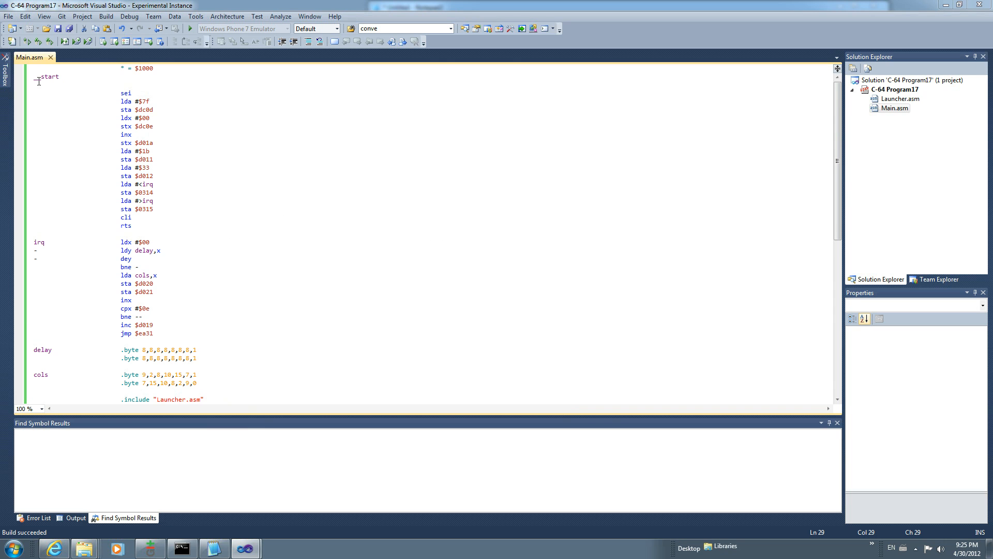
Create the Commodore VIC-20 Program2 project and open its Main.asm HELLO WORLD! source
{"action": "left_click", "coordinate": [8, 16]}
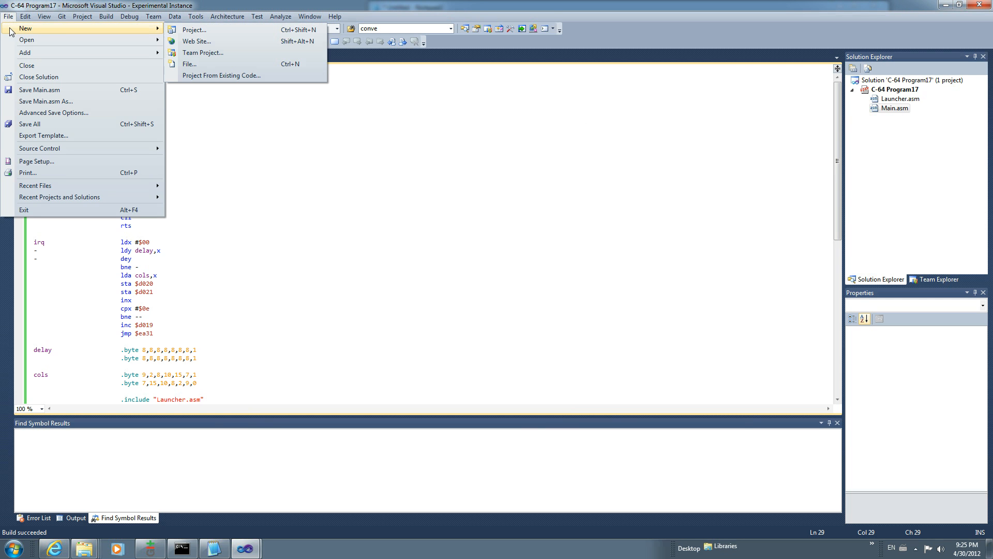
{"action": "left_click", "coordinate": [193, 30]}
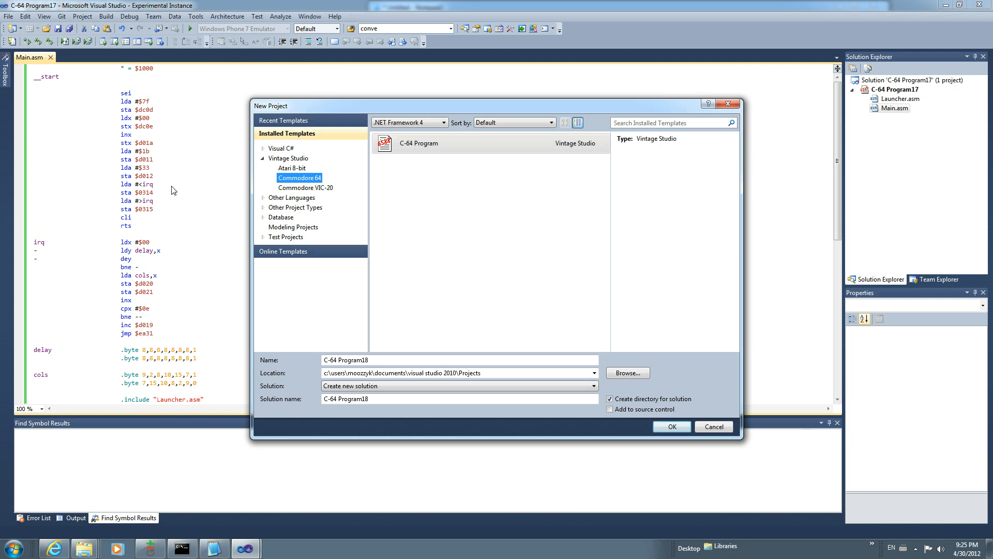
{"action": "left_click", "coordinate": [306, 187]}
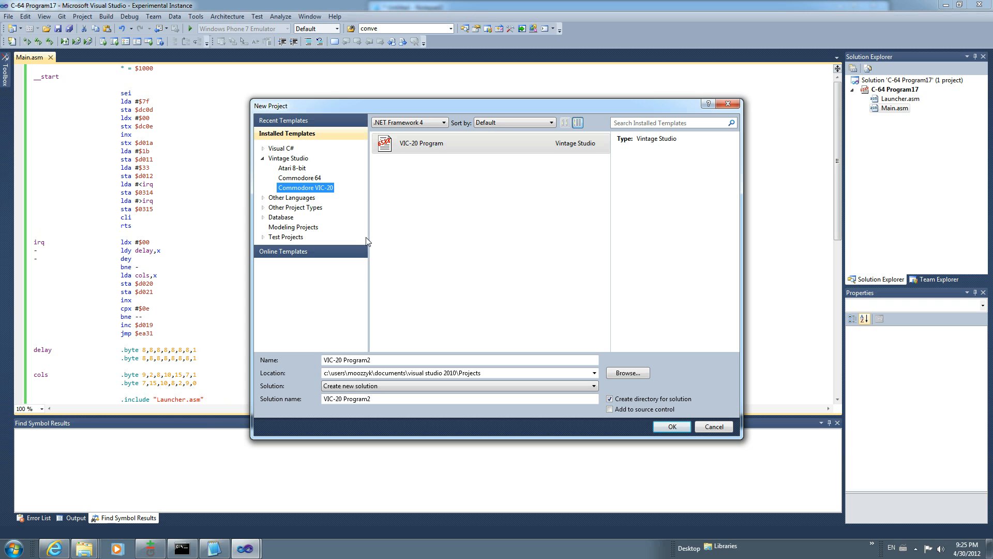
{"action": "mouse_move", "coordinate": [469, 301]}
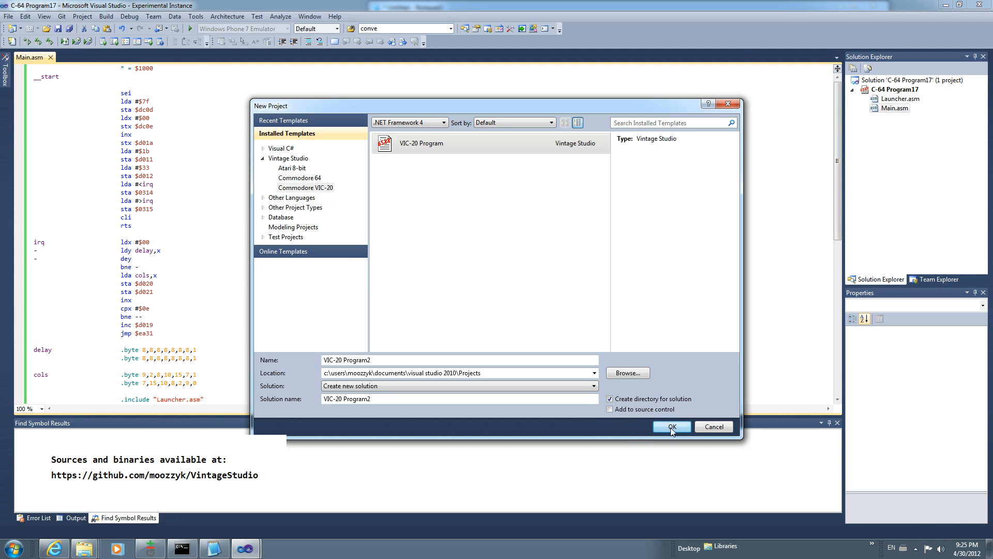
{"action": "left_click", "coordinate": [670, 427]}
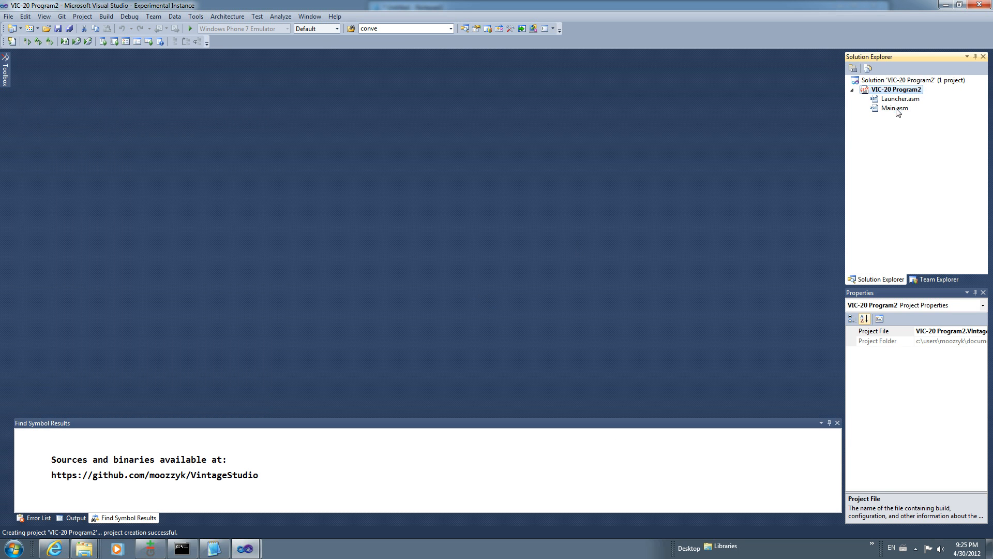
{"action": "double_click", "coordinate": [895, 108]}
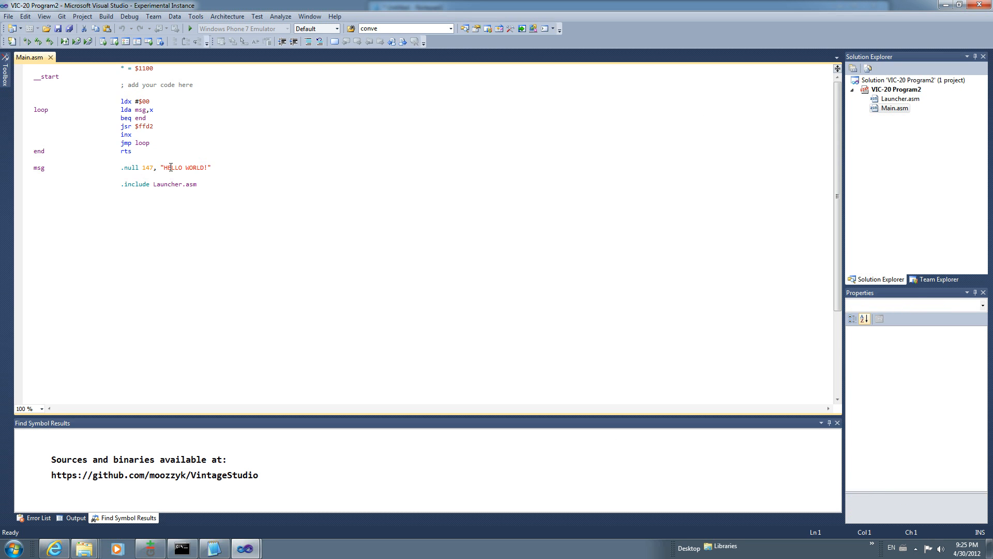
Build and run VIC-20 Program2, watch HELLO WORLD! print in VICE, then close the emulator
{"action": "left_click", "coordinate": [105, 16]}
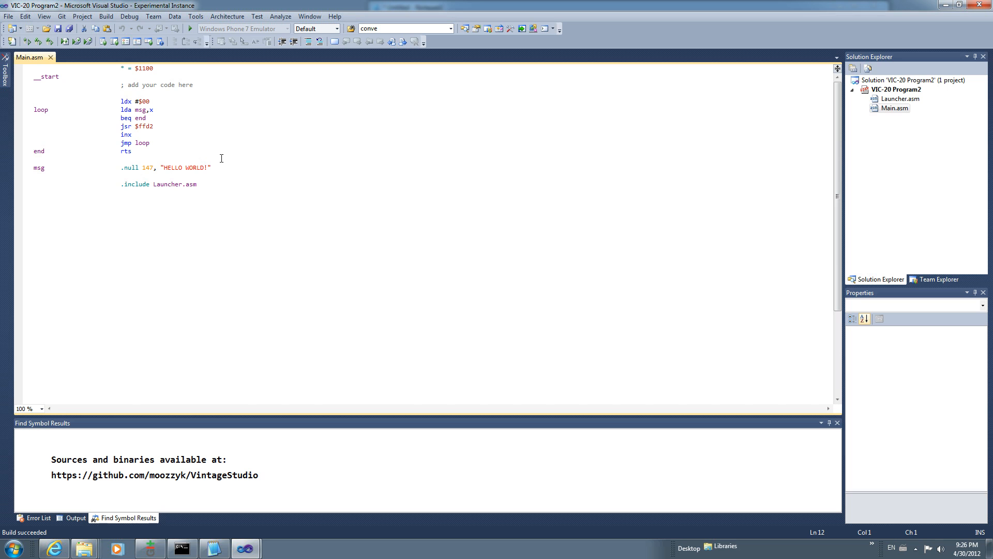
{"action": "mouse_move", "coordinate": [222, 156]}
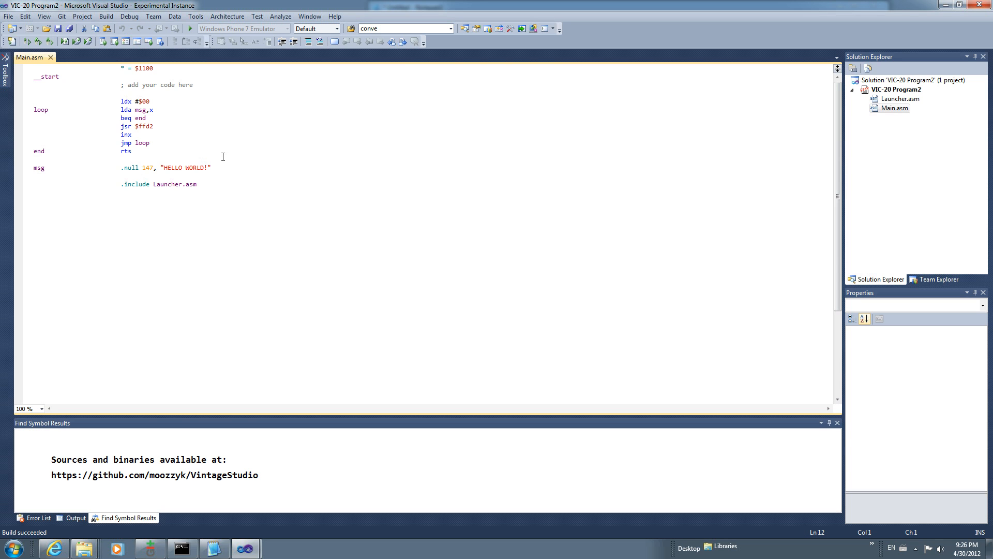
{"action": "mouse_move", "coordinate": [231, 149]}
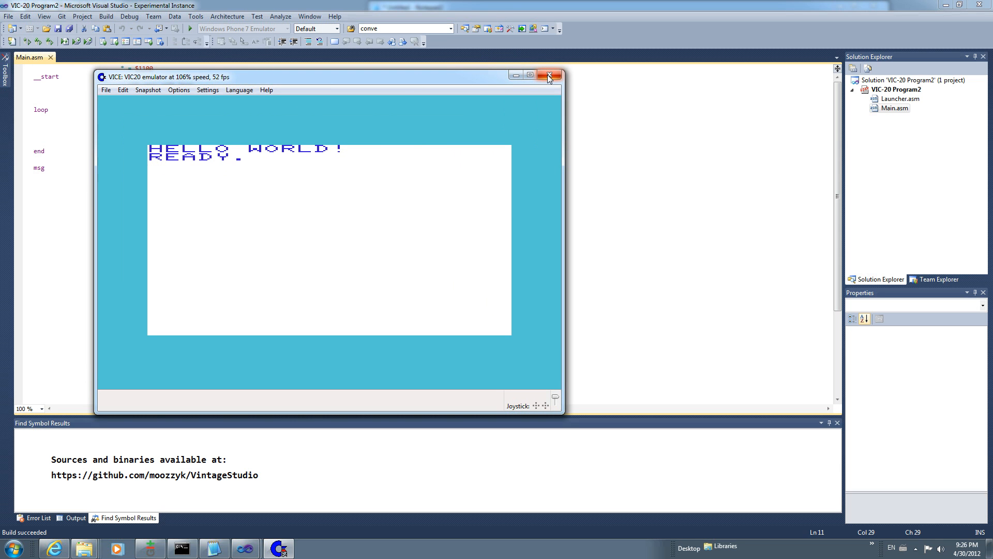
{"action": "left_click", "coordinate": [549, 74]}
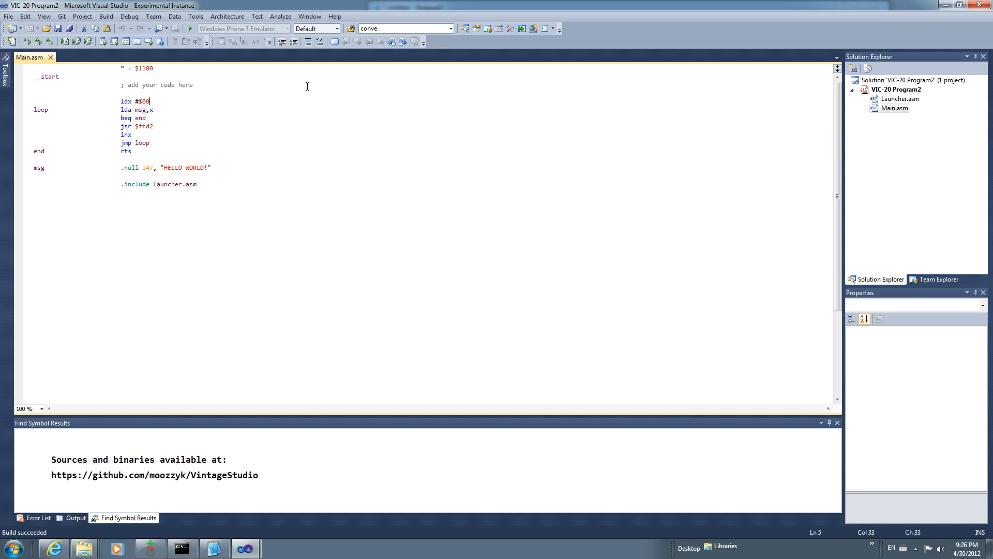
Create the Atari 8-bit Program3 project and open its Main.asm Hello World source
{"action": "left_click", "coordinate": [8, 16]}
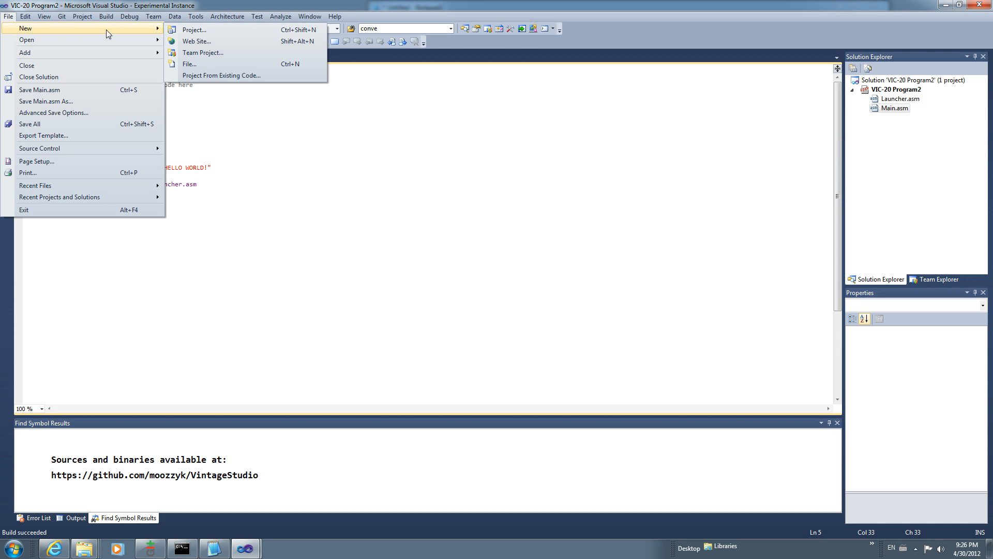
{"action": "left_click", "coordinate": [193, 30]}
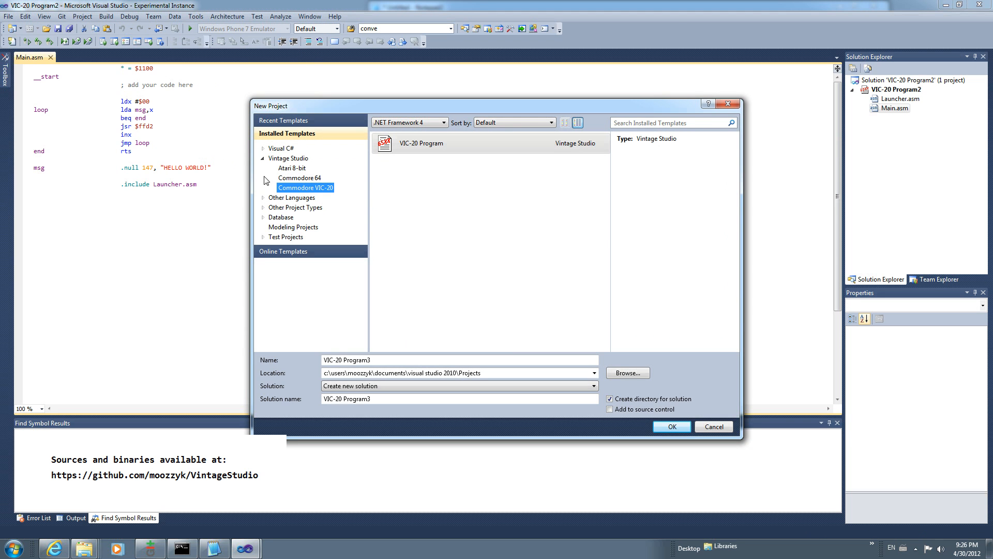
{"action": "left_click", "coordinate": [292, 168]}
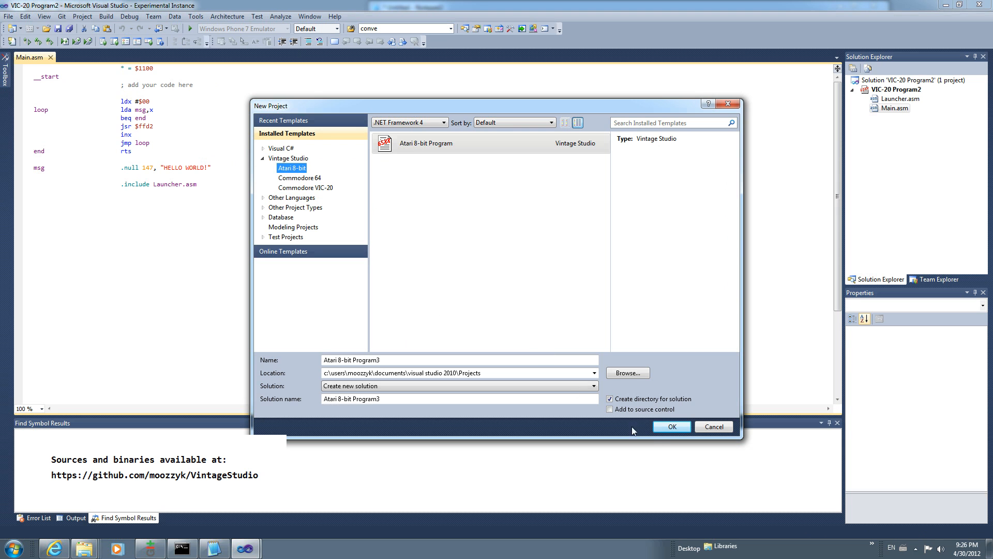
{"action": "left_click", "coordinate": [671, 425]}
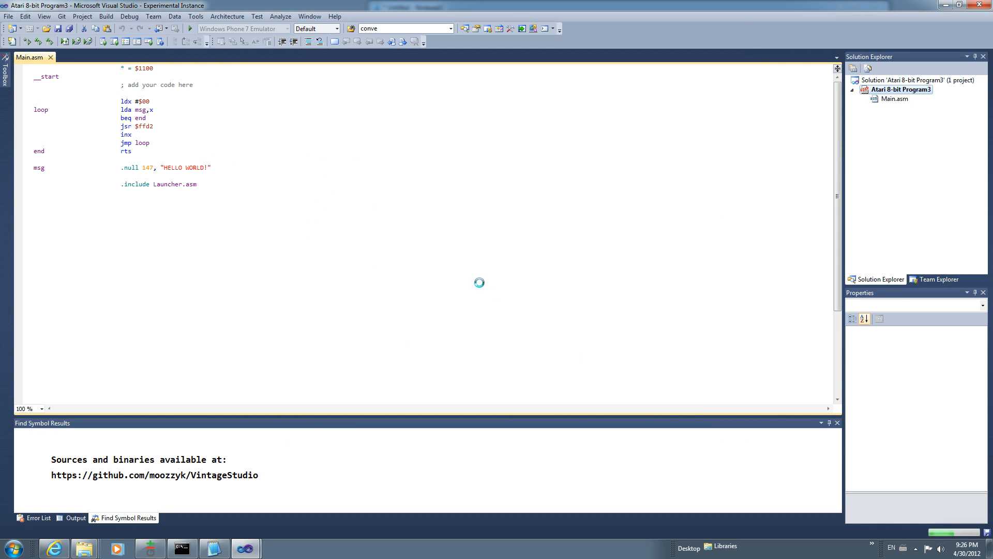
{"action": "left_click", "coordinate": [901, 90]}
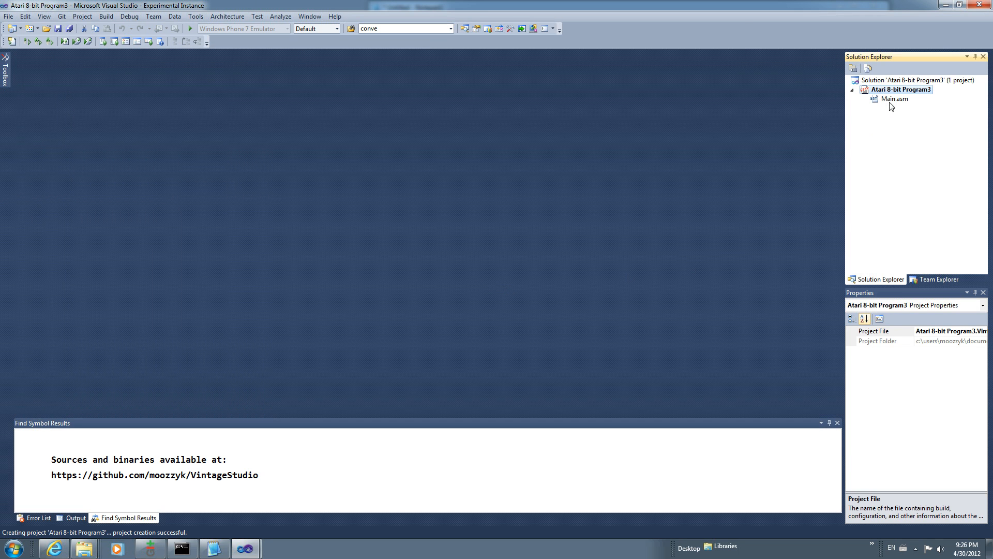
{"action": "double_click", "coordinate": [894, 99]}
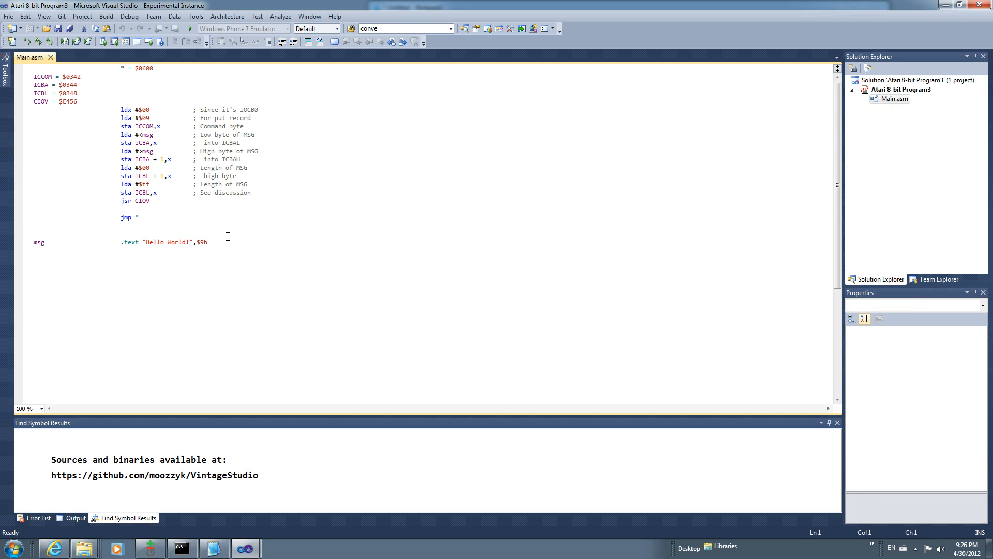
Focus the Atari Program3 Main.asm source to build and run it in Atari800Win Plus
{"action": "left_click", "coordinate": [148, 242]}
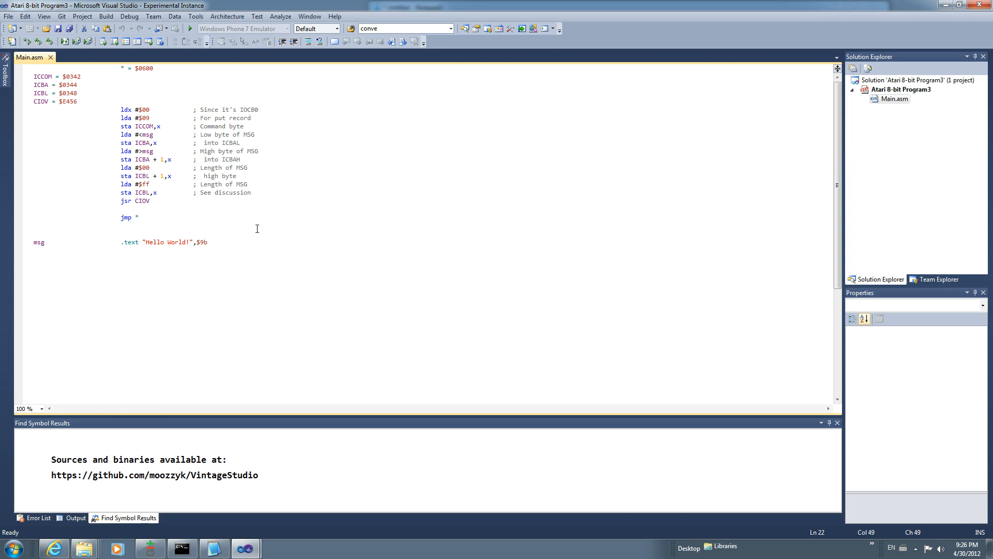
{"action": "mouse_move", "coordinate": [135, 71]}
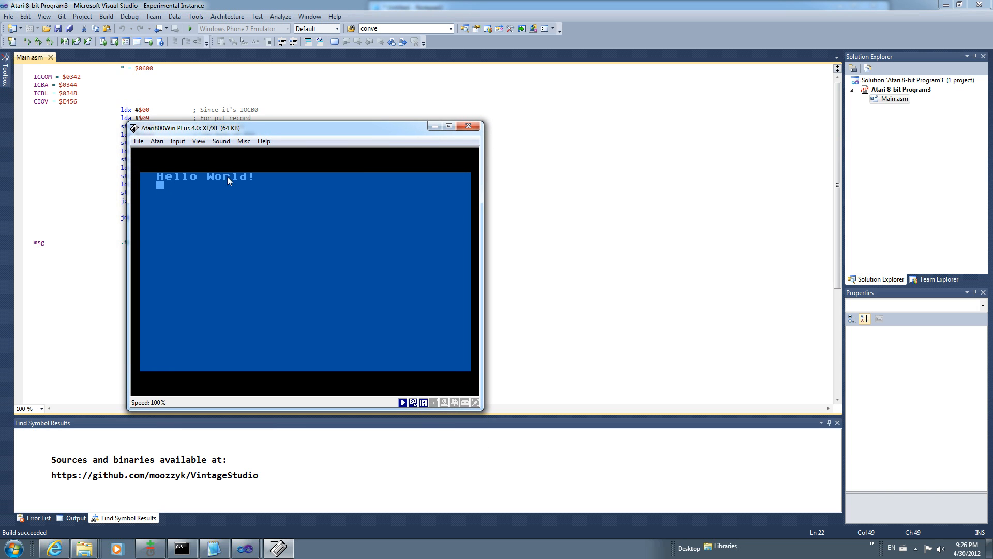
Close Atari800Win Plus and confirm exiting, discarding the emulated memory
{"action": "left_click", "coordinate": [468, 126]}
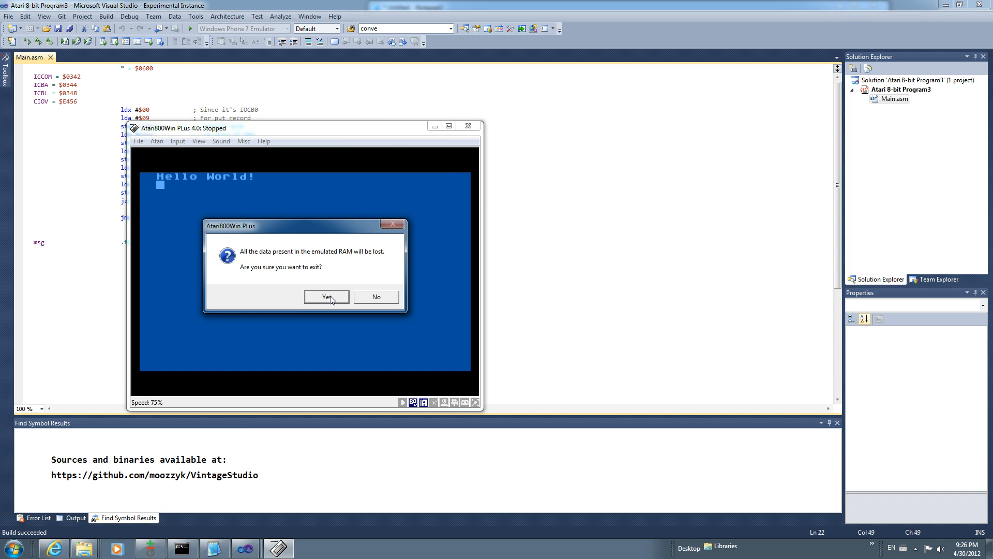
{"action": "left_click", "coordinate": [326, 296]}
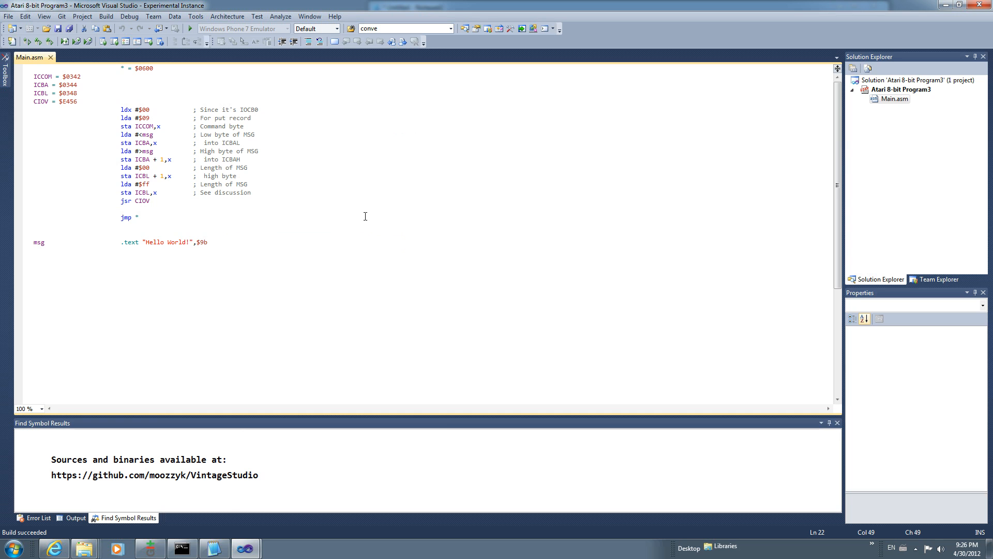
{"action": "mouse_move", "coordinate": [375, 209]}
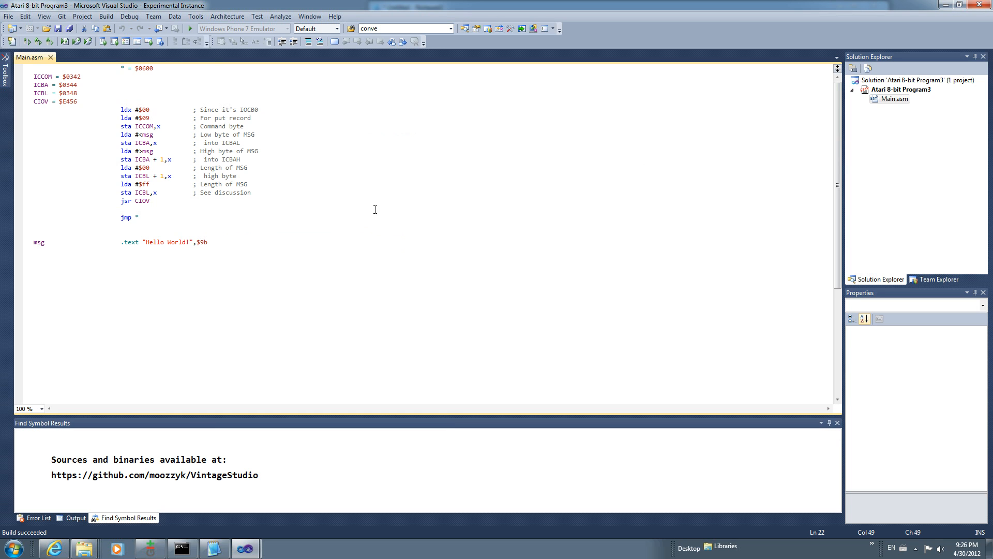
{"action": "mouse_move", "coordinate": [351, 193]}
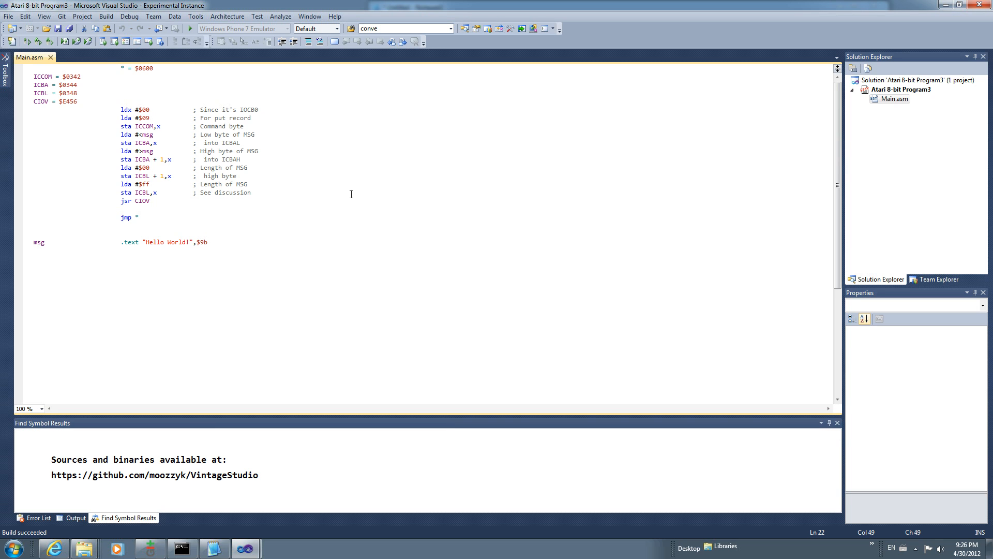
{"action": "mouse_move", "coordinate": [253, 229]}
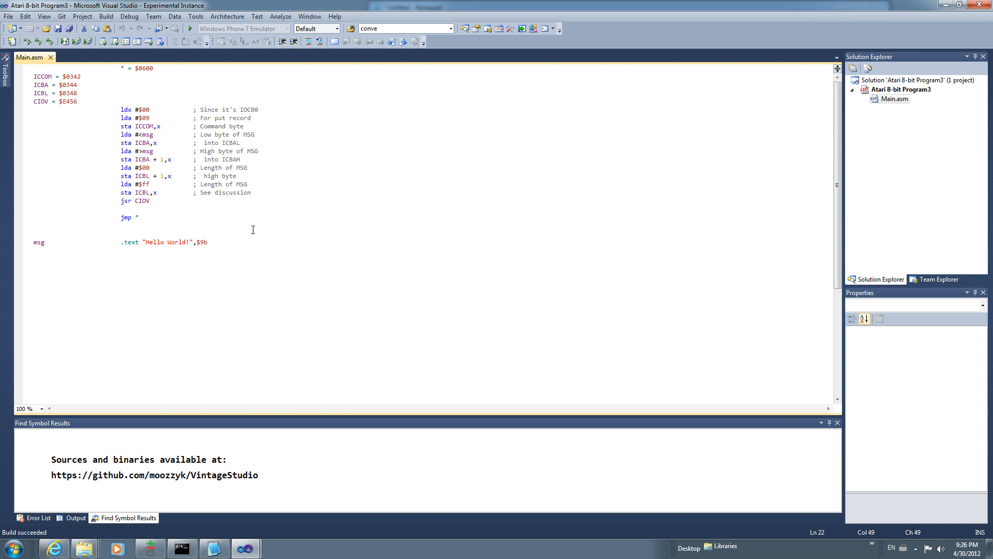
{"action": "mouse_move", "coordinate": [209, 222]}
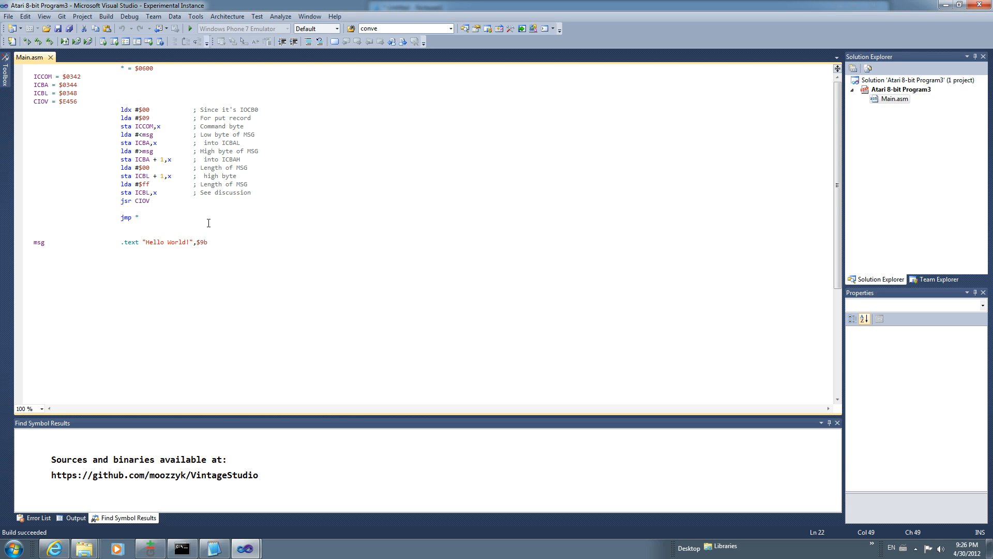